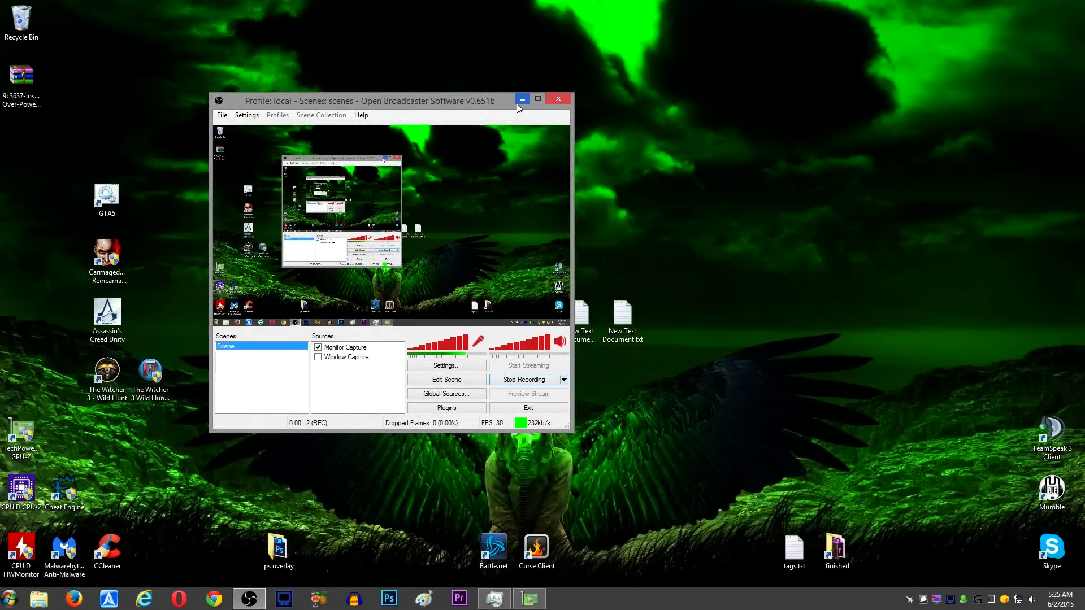
# - Minimize OBS and show Task Manager's CPU usage and speed graphs beside GPU-Z's sensors
pyautogui.click(522, 100)
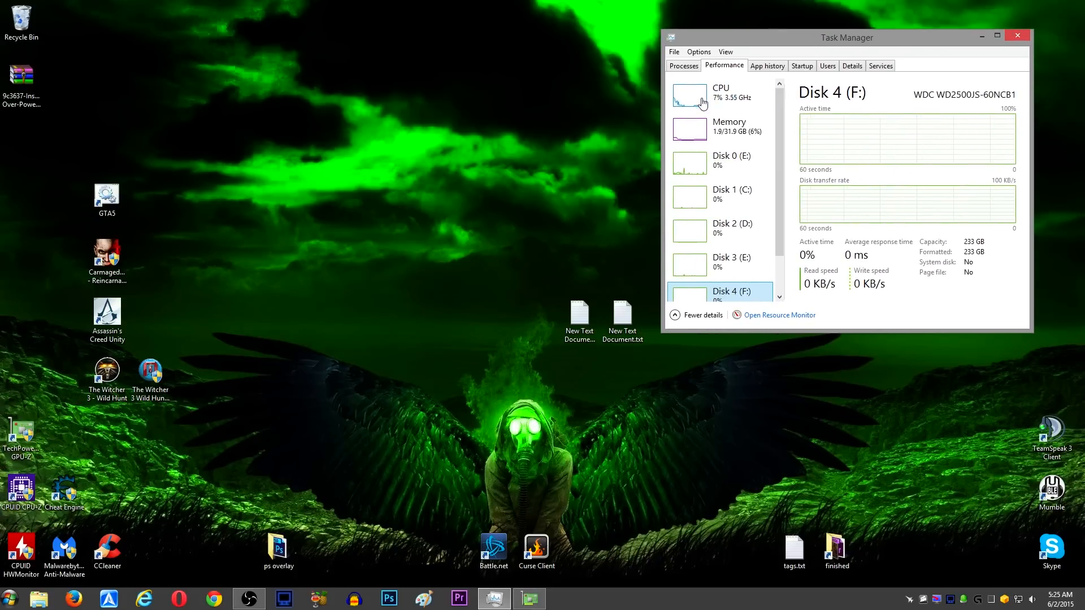
pyautogui.click(720, 95)
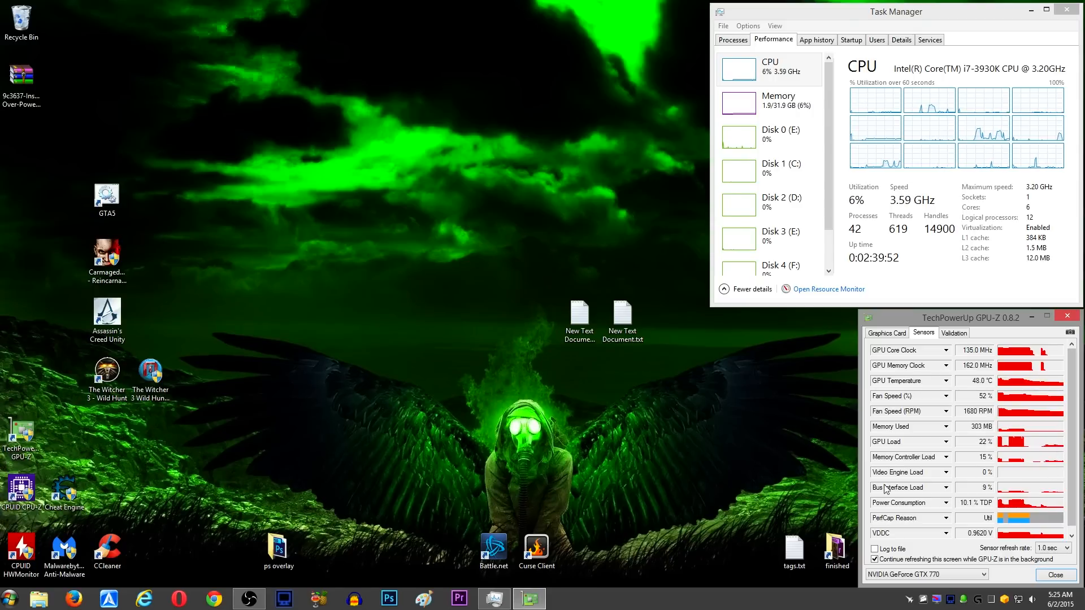
pyautogui.moveTo(884, 450)
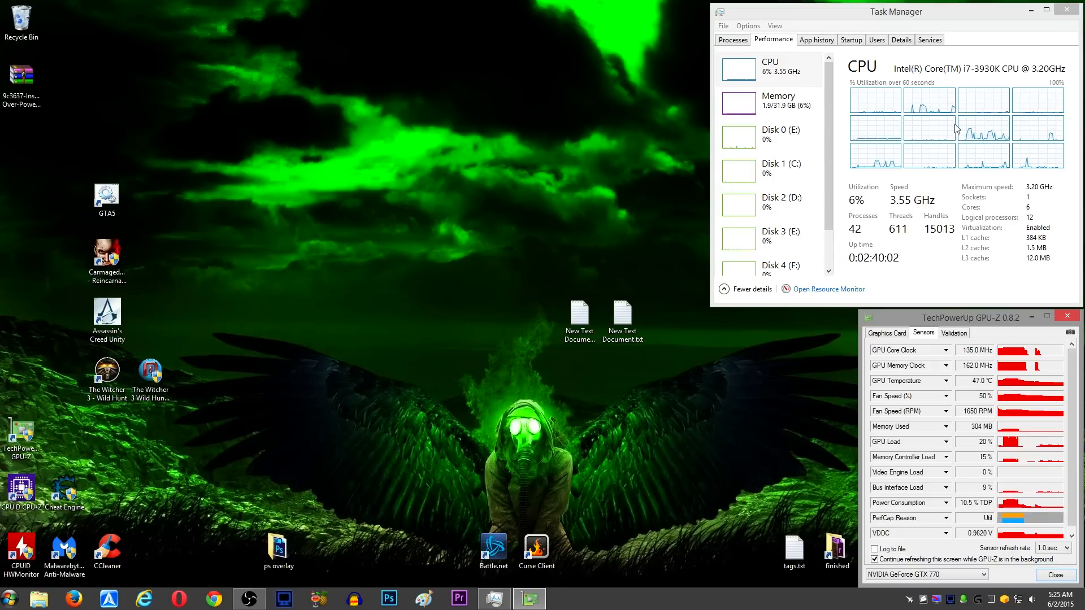
pyautogui.moveTo(769, 72)
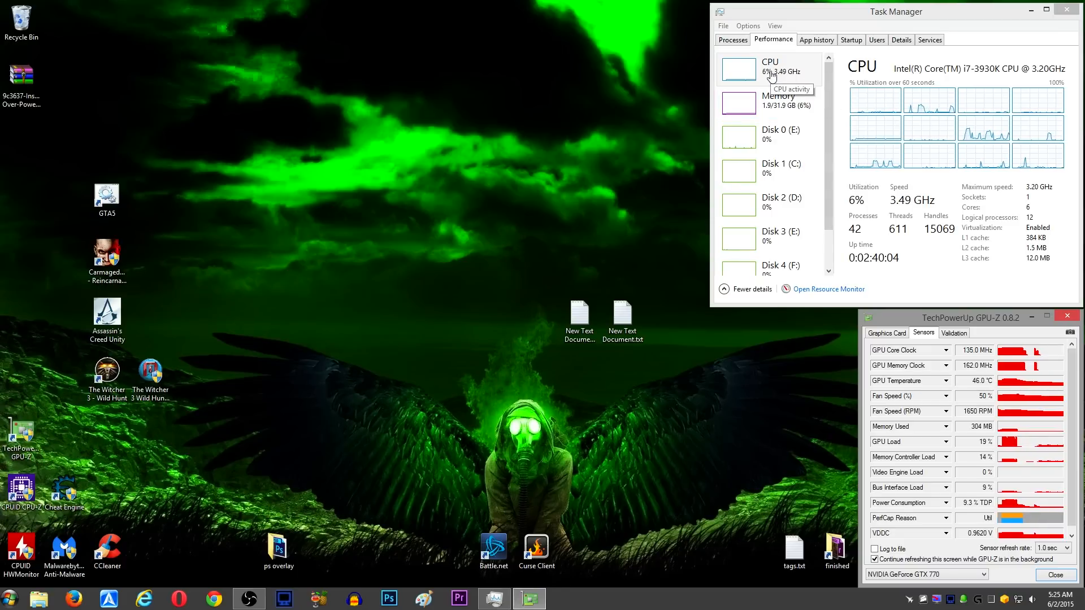
pyautogui.moveTo(913, 138)
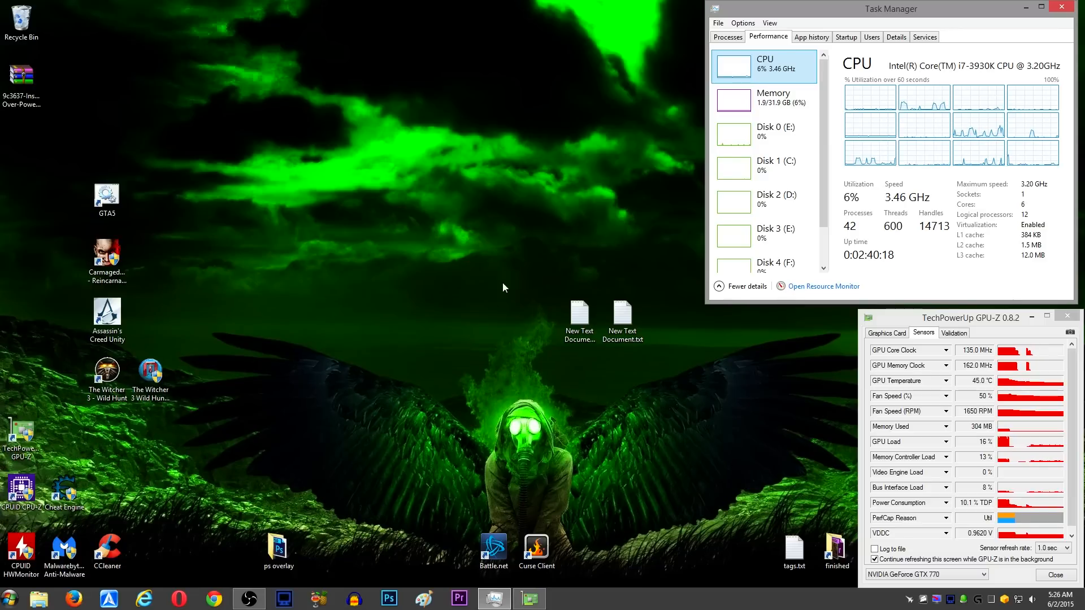
pyautogui.moveTo(630, 587)
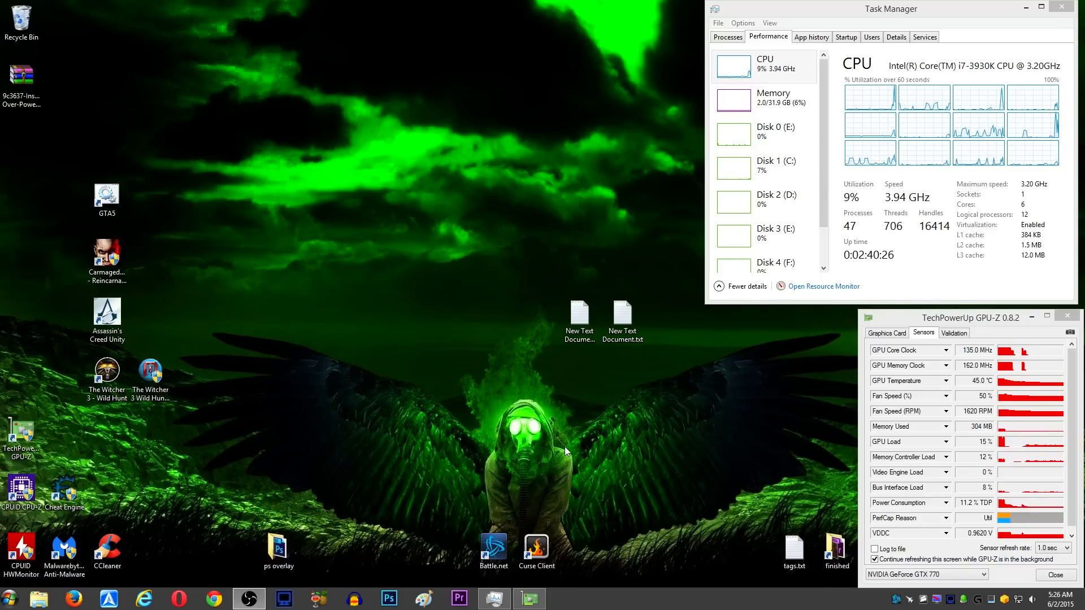
# - Launch World of Warcraft from Battle.net and enter the world with the selected character
pyautogui.click(493, 551)
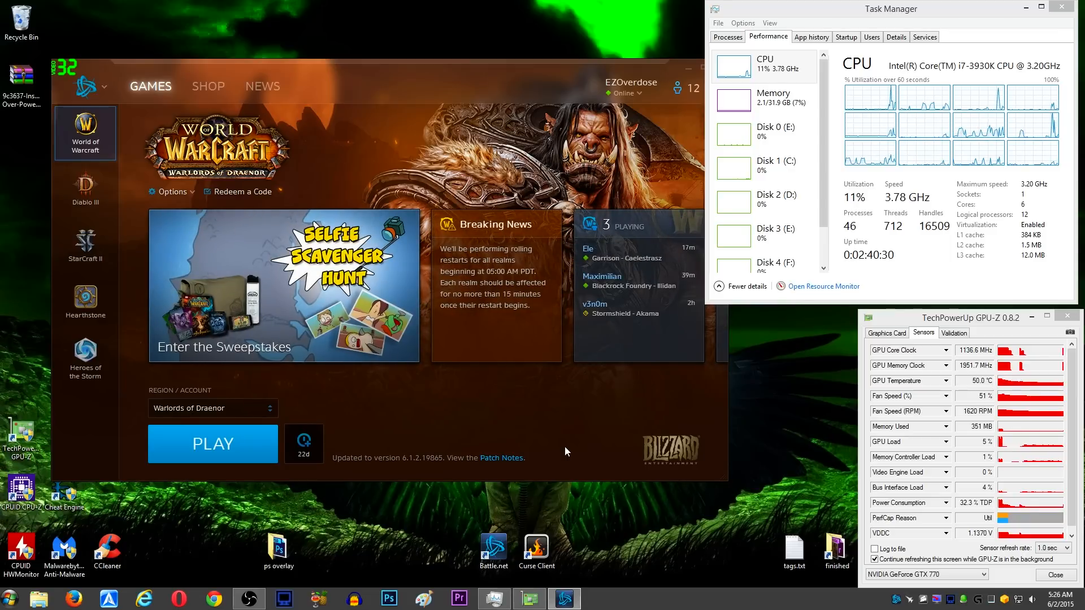
pyautogui.click(212, 443)
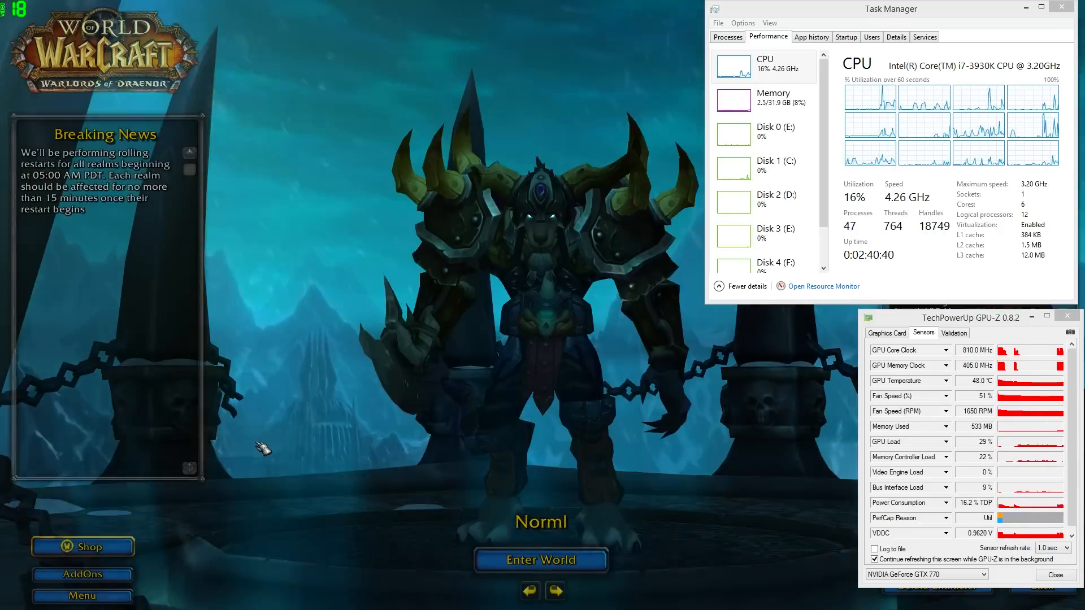
pyautogui.click(541, 559)
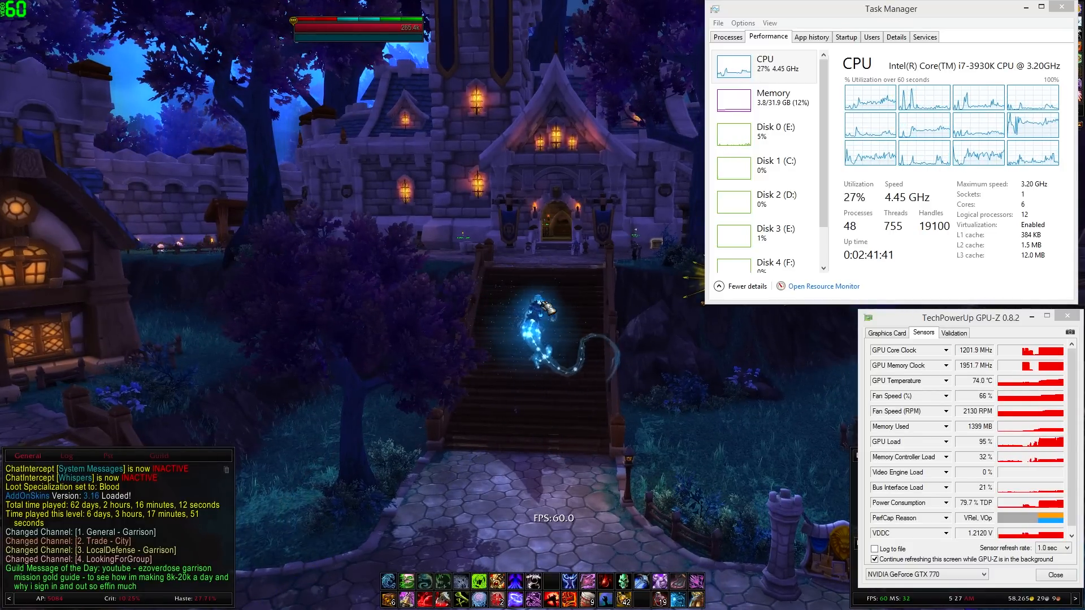
# - Find Power Options via Start search and reach the High performance plan's advanced settings
pyautogui.click(6, 596)
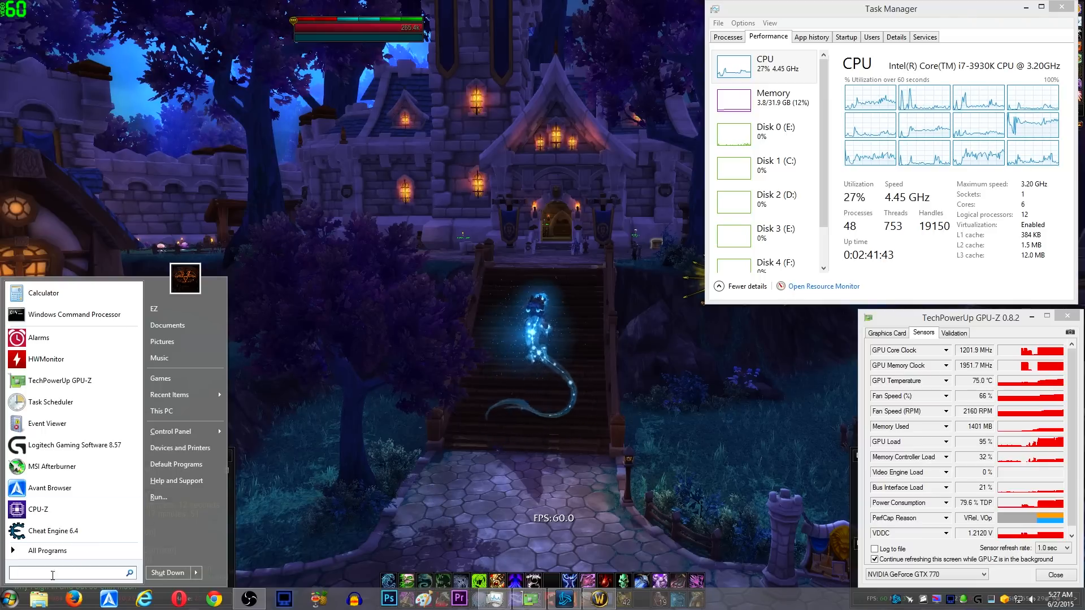
pyautogui.write('pl')
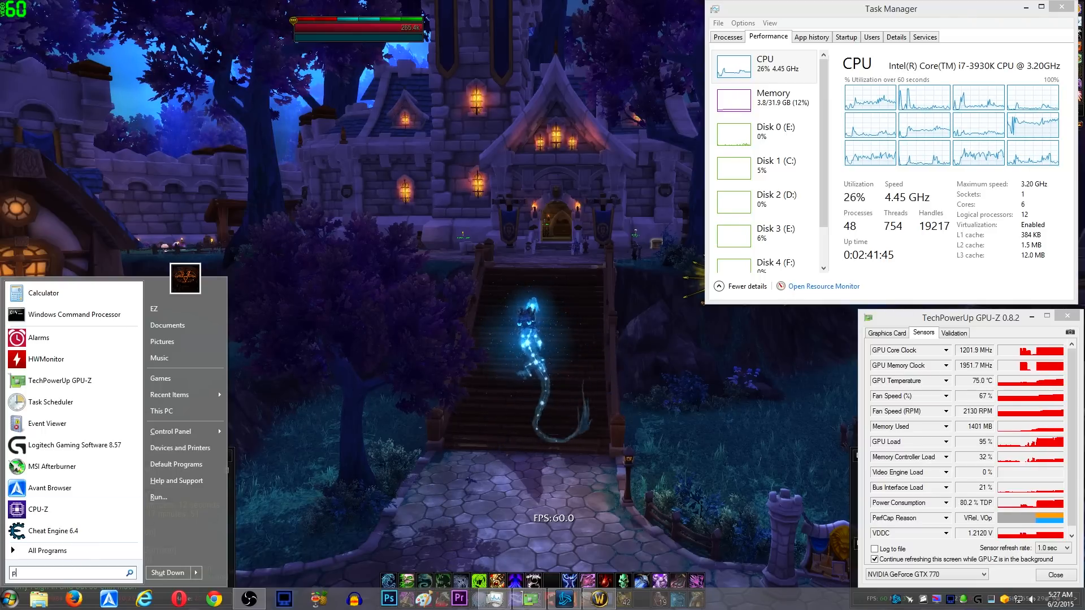
pyautogui.write('power op')
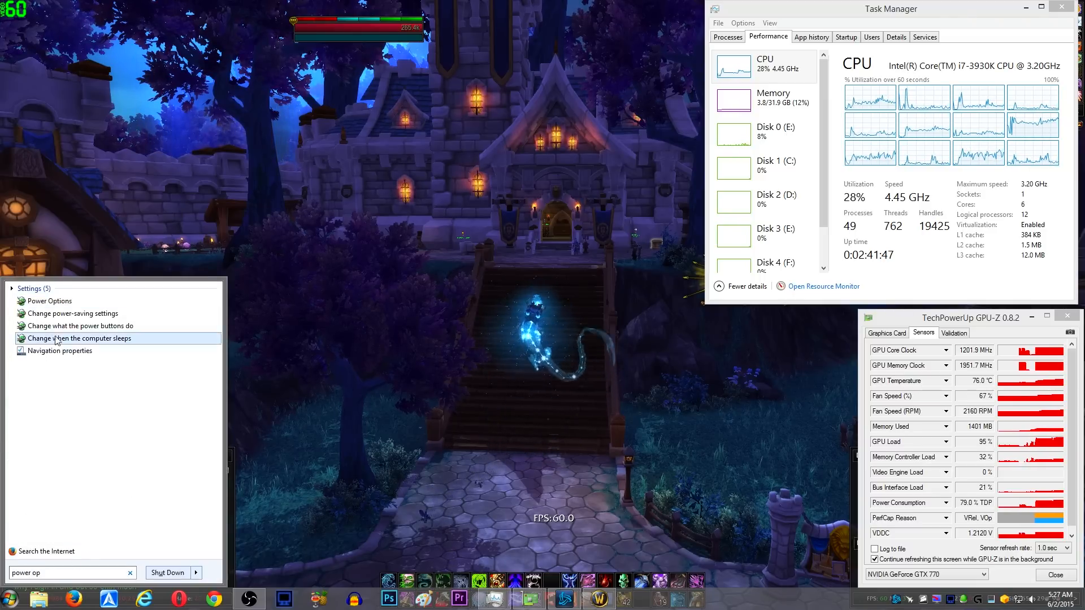
pyautogui.click(48, 300)
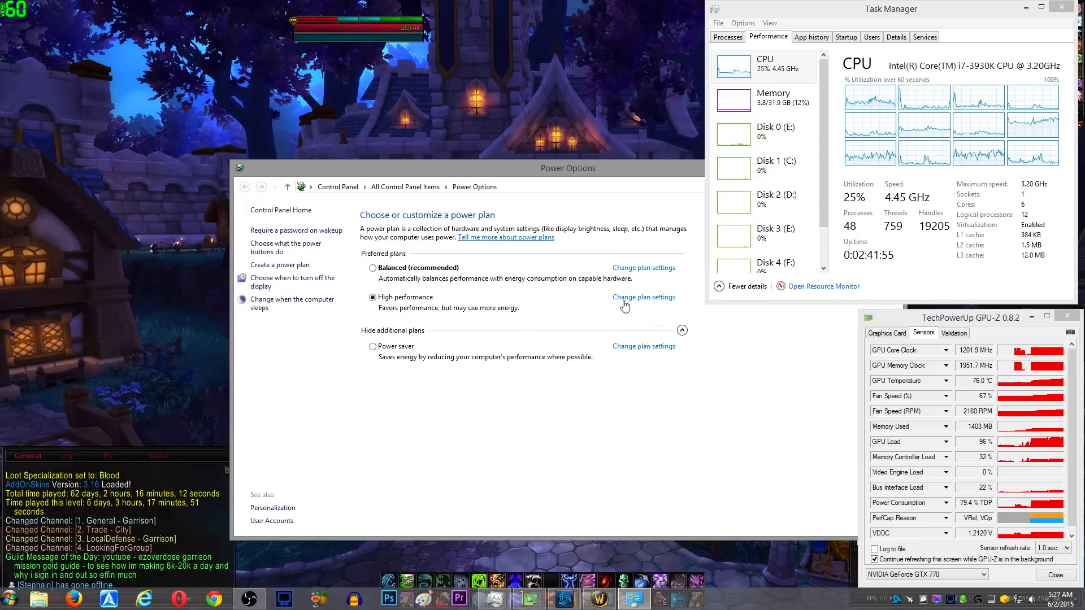
pyautogui.click(642, 297)
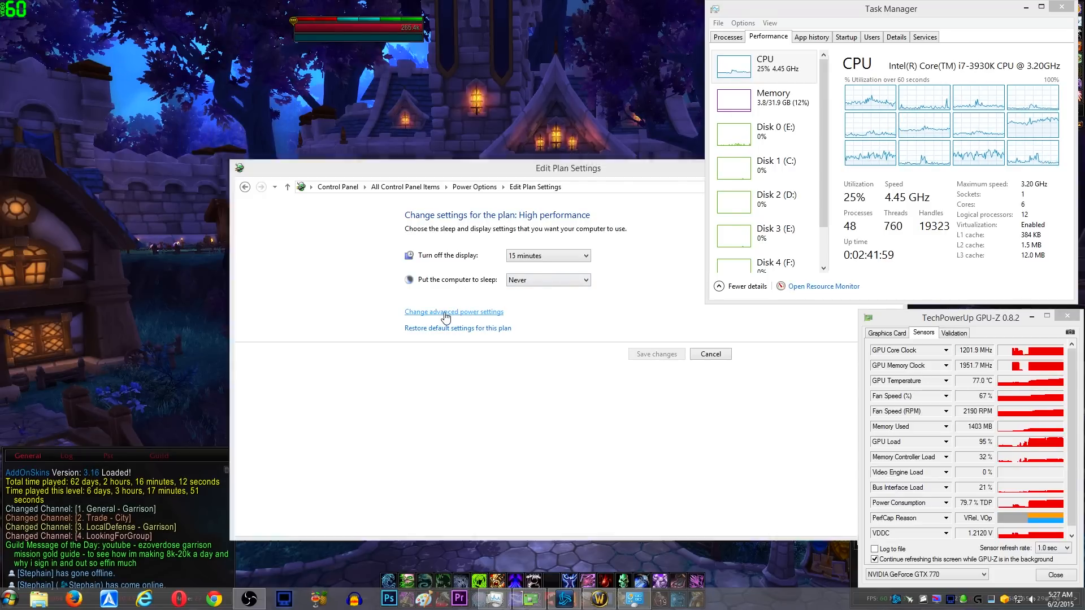
pyautogui.click(455, 312)
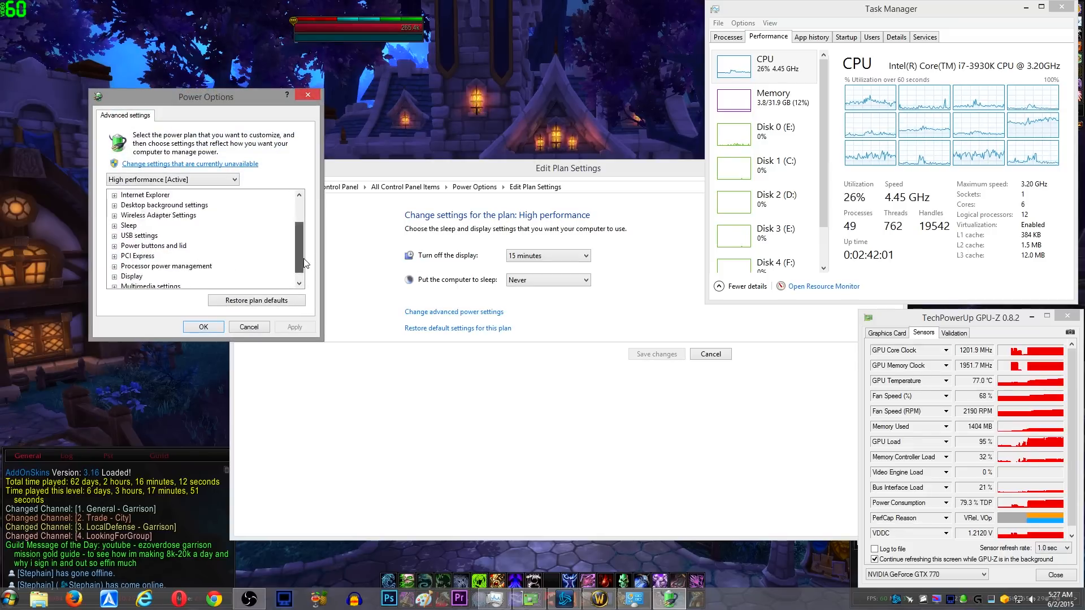
# - Under Processor power management, set Maximum processor state to 50% and apply it
pyautogui.click(116, 245)
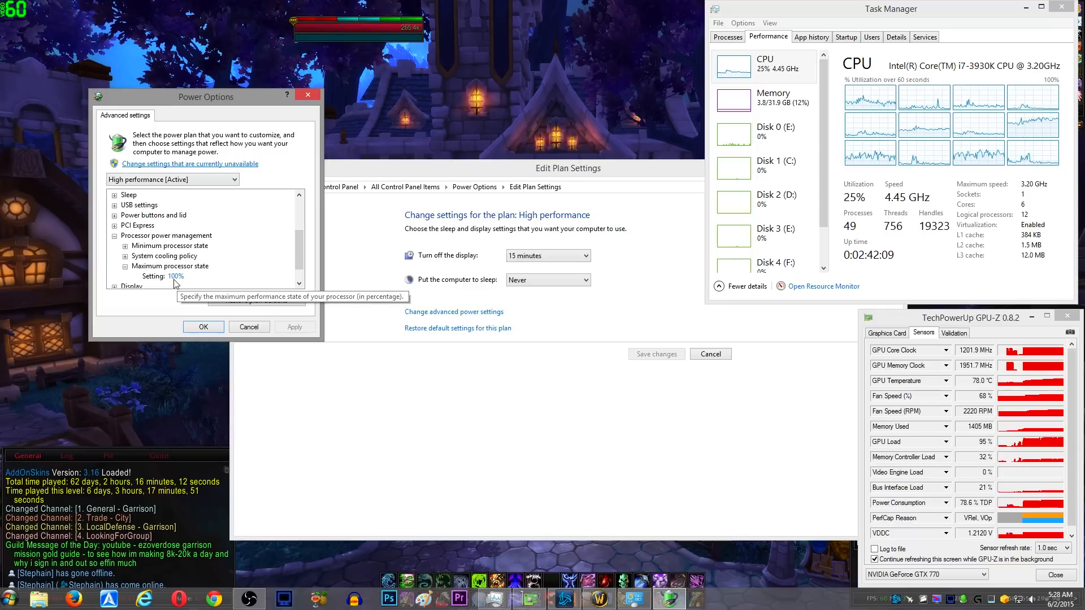
pyautogui.click(178, 275)
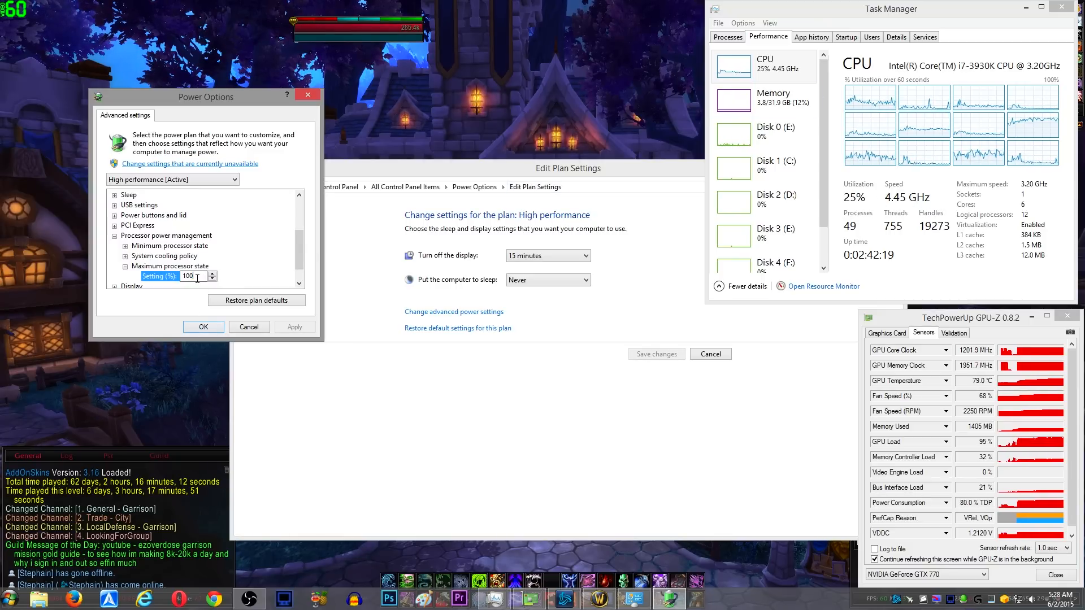
pyautogui.write('5')
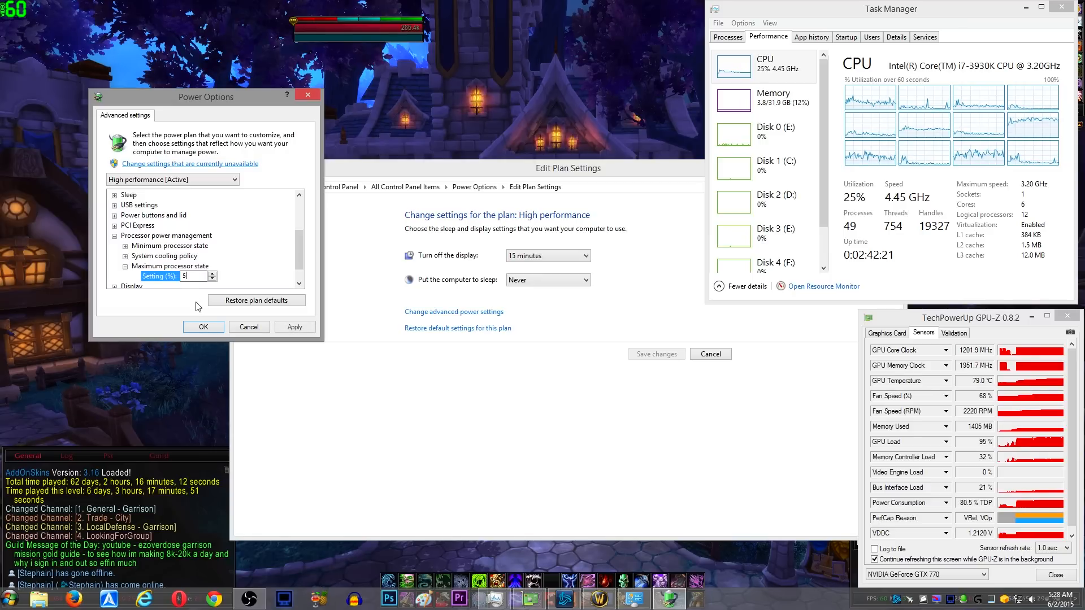
pyautogui.click(293, 327)
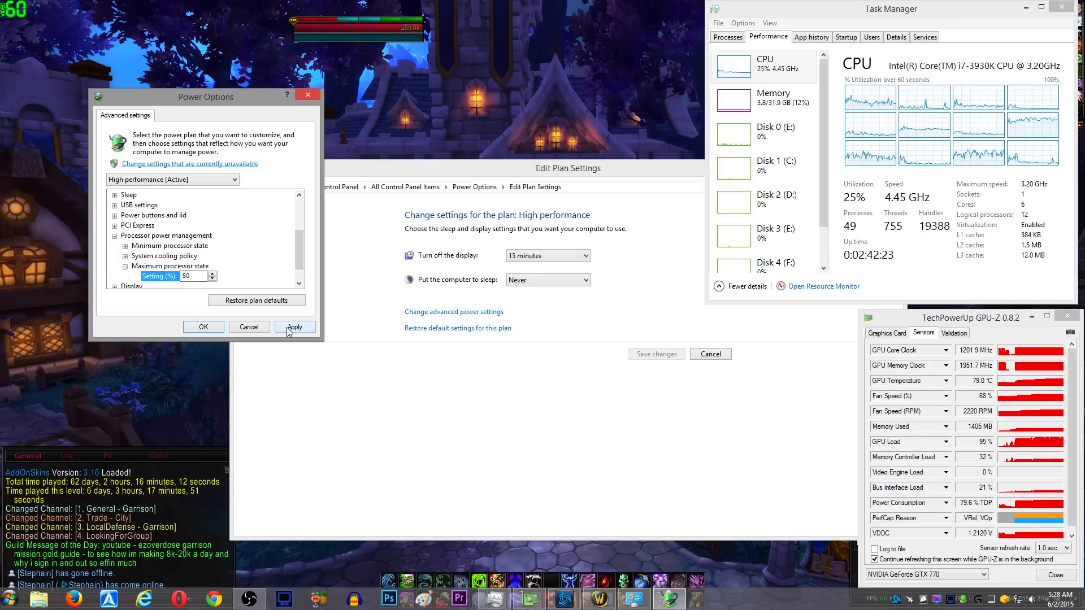
pyautogui.click(295, 327)
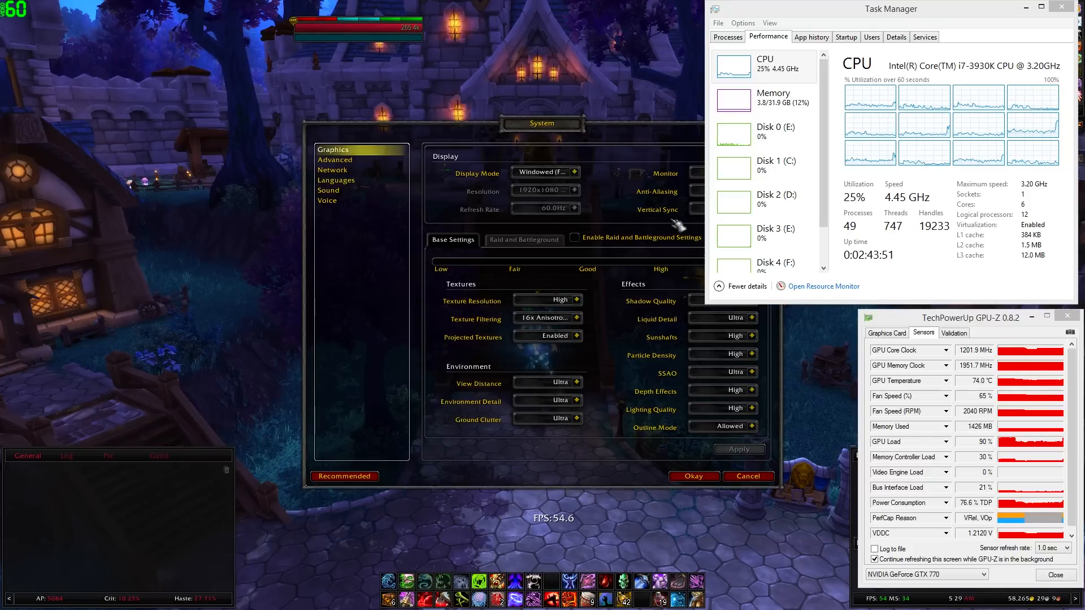
pyautogui.moveTo(760, 208)
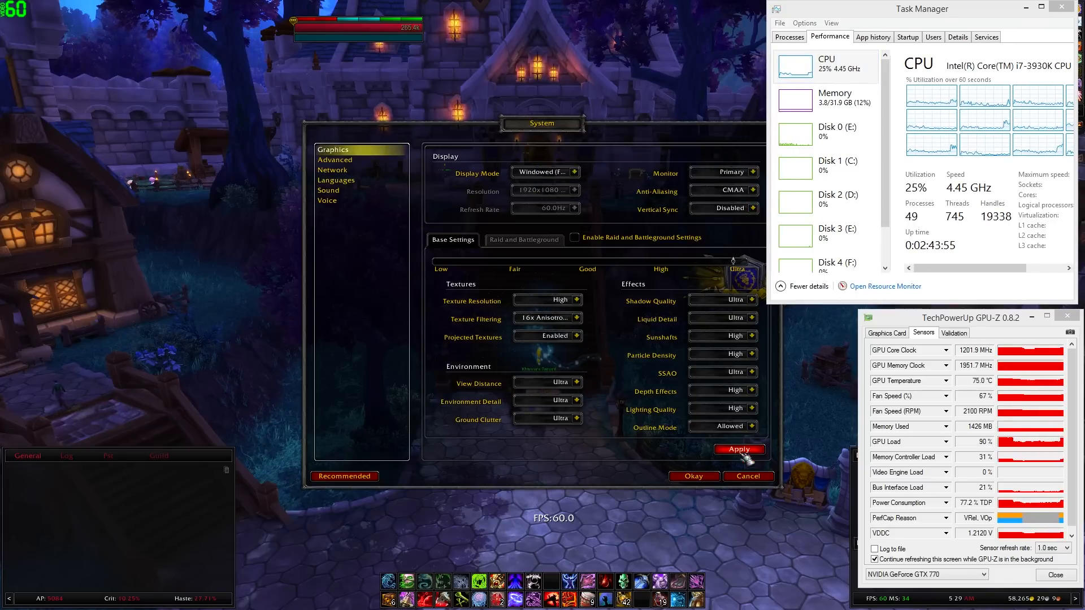
# - Apply the Ultra graphics quality preset in World of Warcraft
pyautogui.click(739, 449)
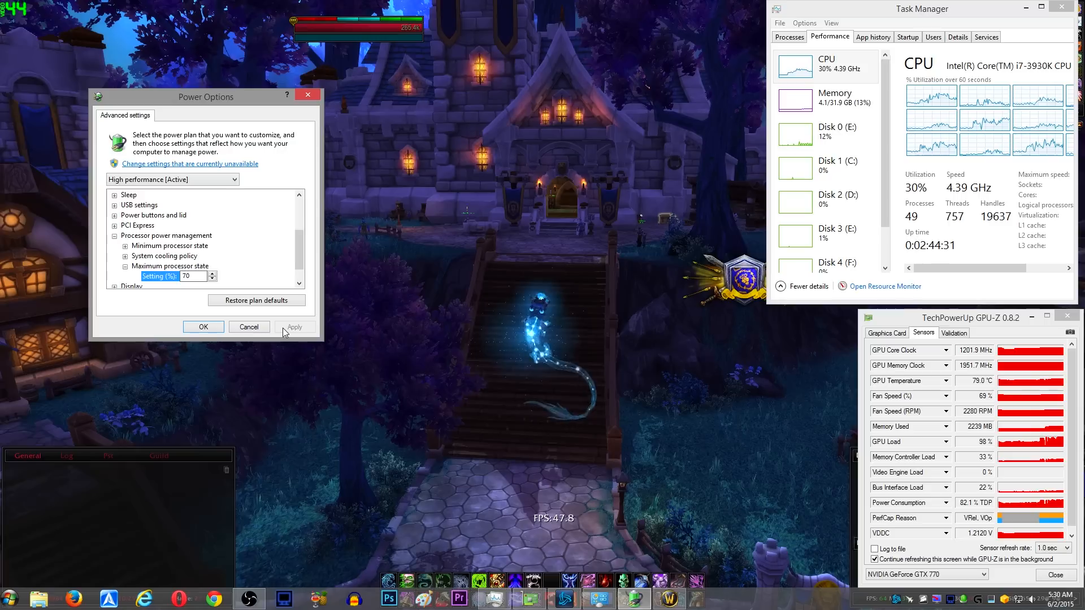
# - Re-enter the advanced settings and edit Maximum processor state to 73%
pyautogui.click(294, 327)
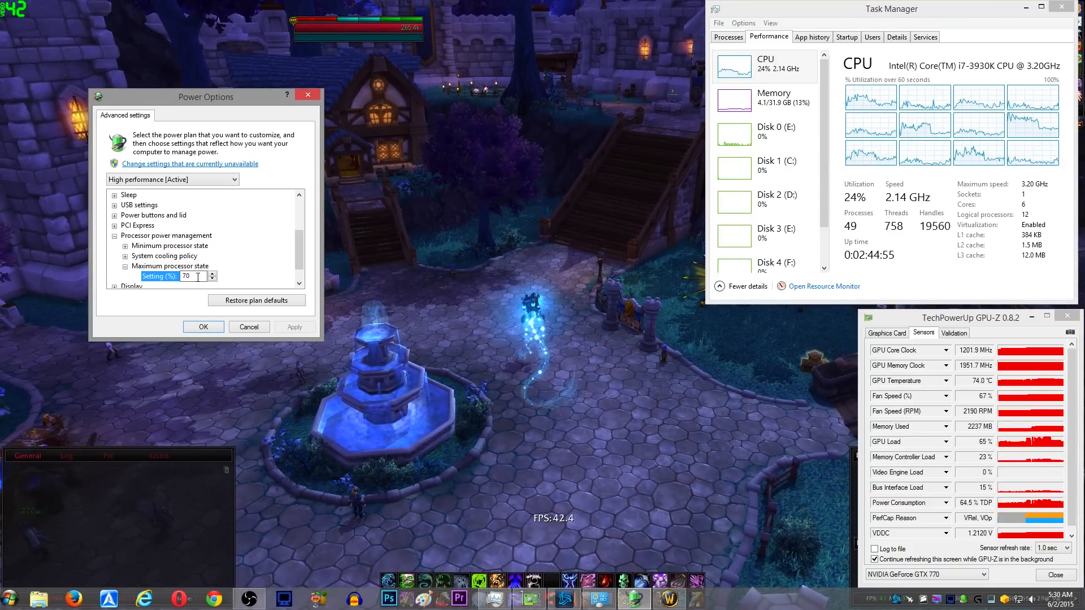
pyautogui.click(202, 325)
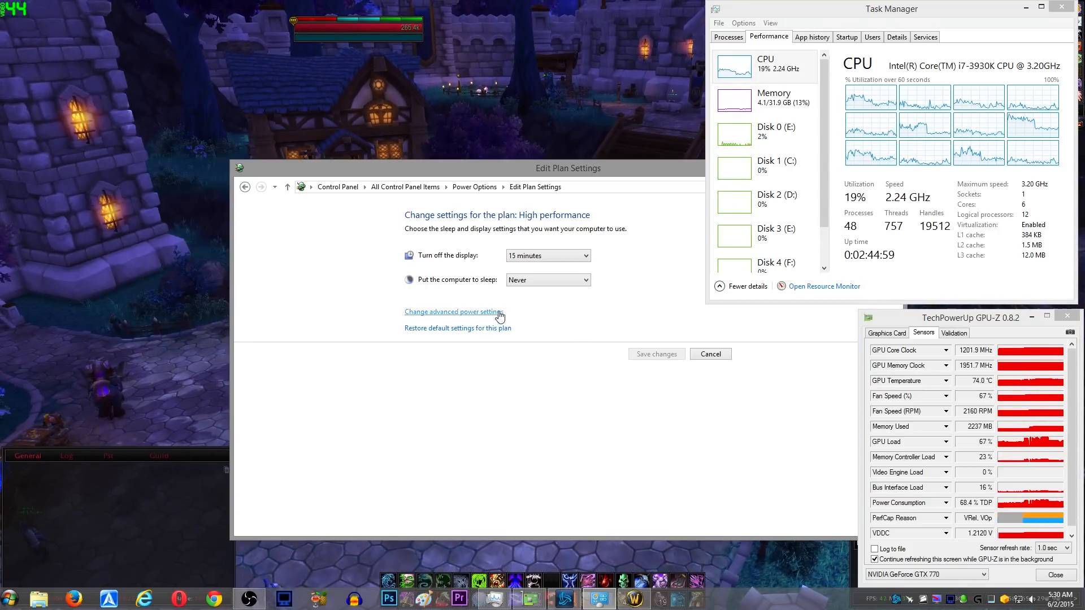
pyautogui.click(451, 312)
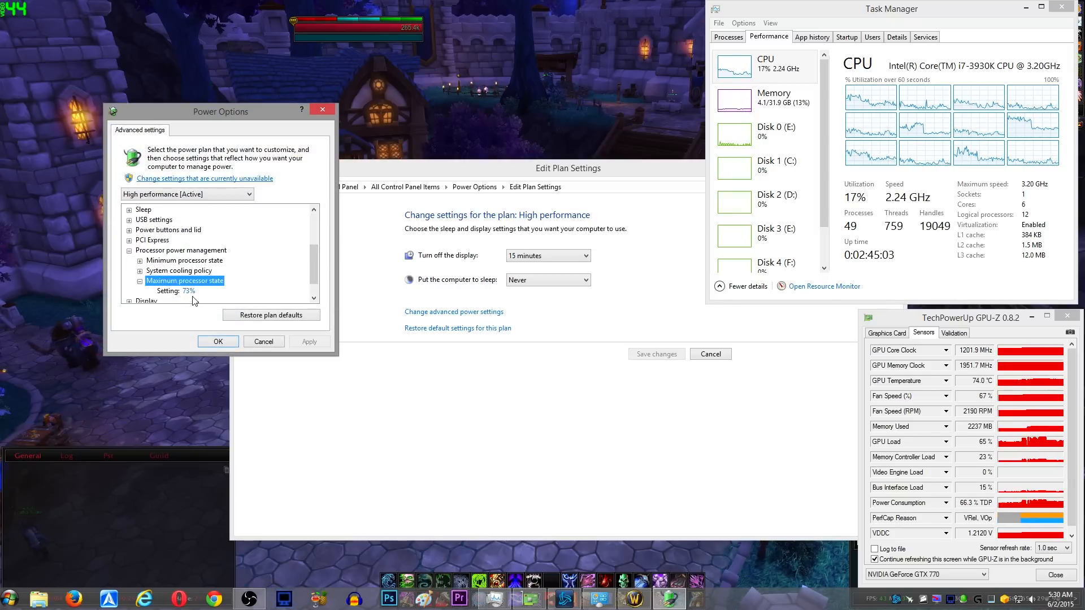
pyautogui.click(184, 281)
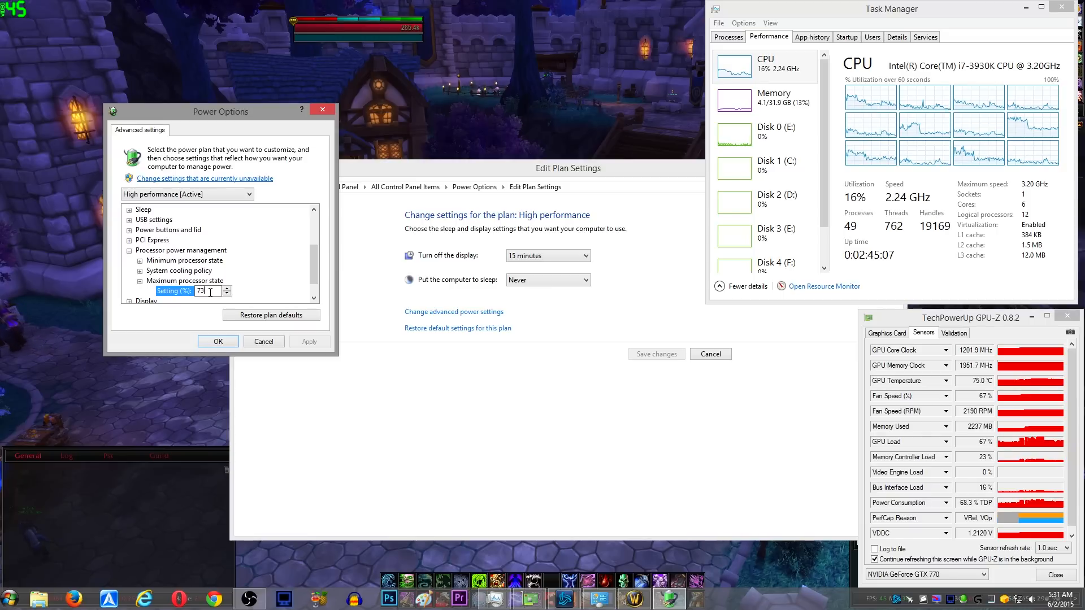
pyautogui.click(217, 341)
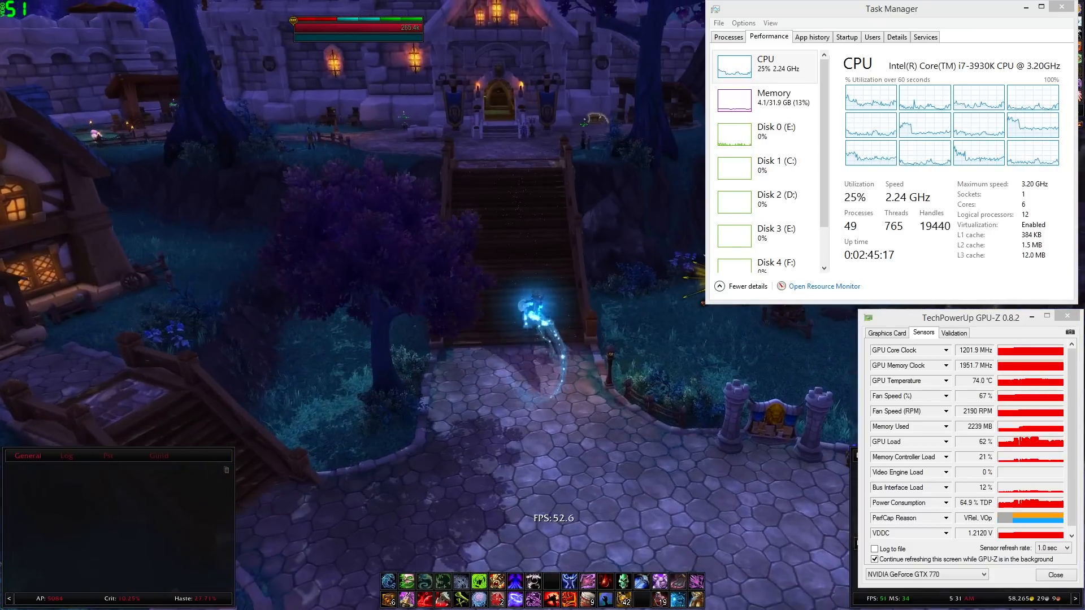
pyautogui.moveTo(543, 205)
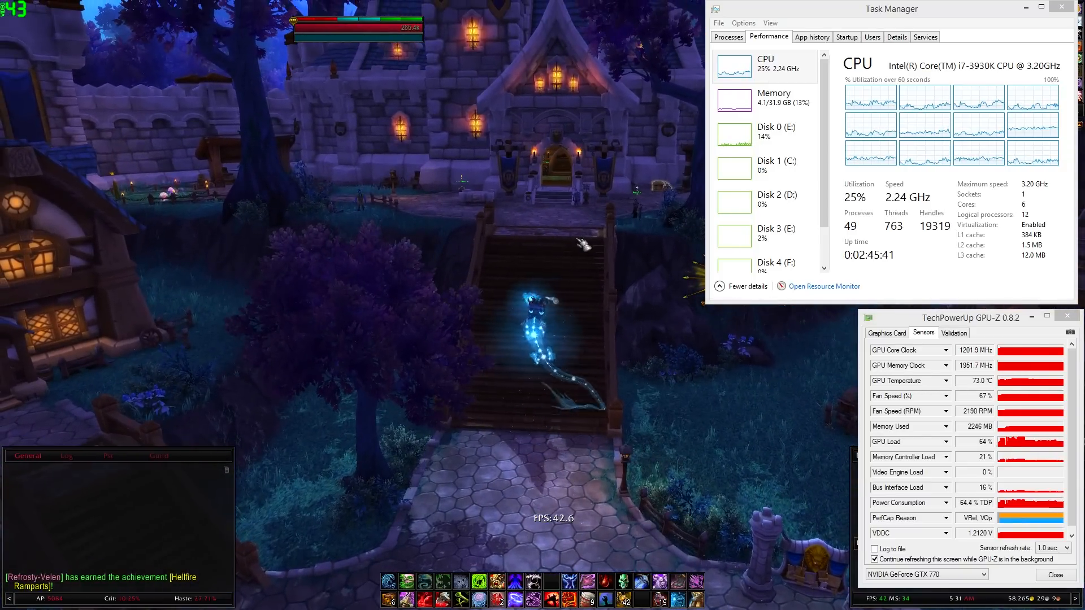
# - Switch back to Power Options and set Maximum processor state to 100%
pyautogui.press('alt+tab')
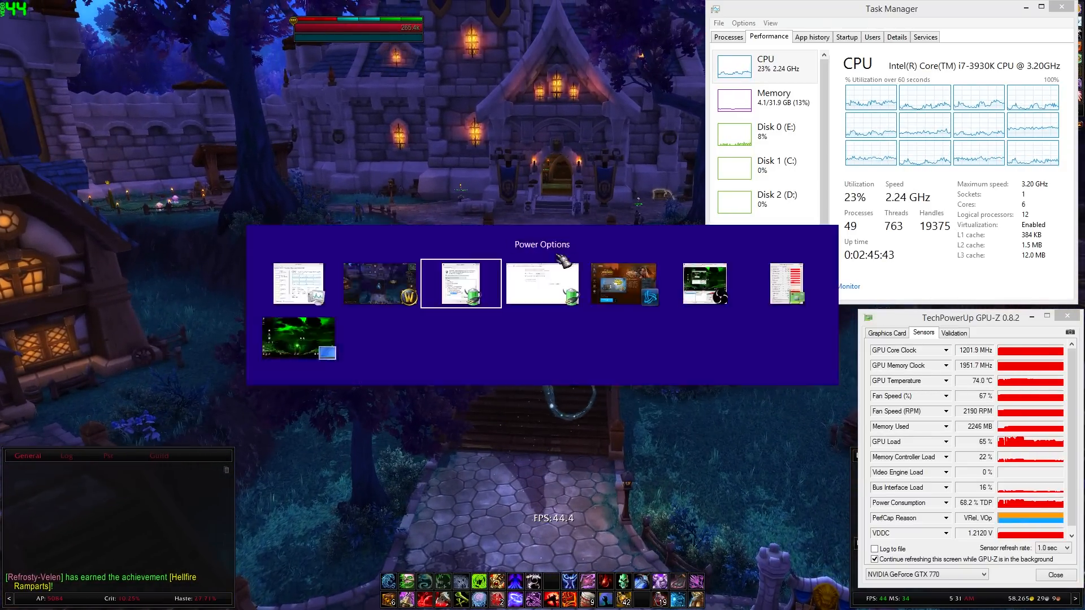
pyautogui.click(460, 283)
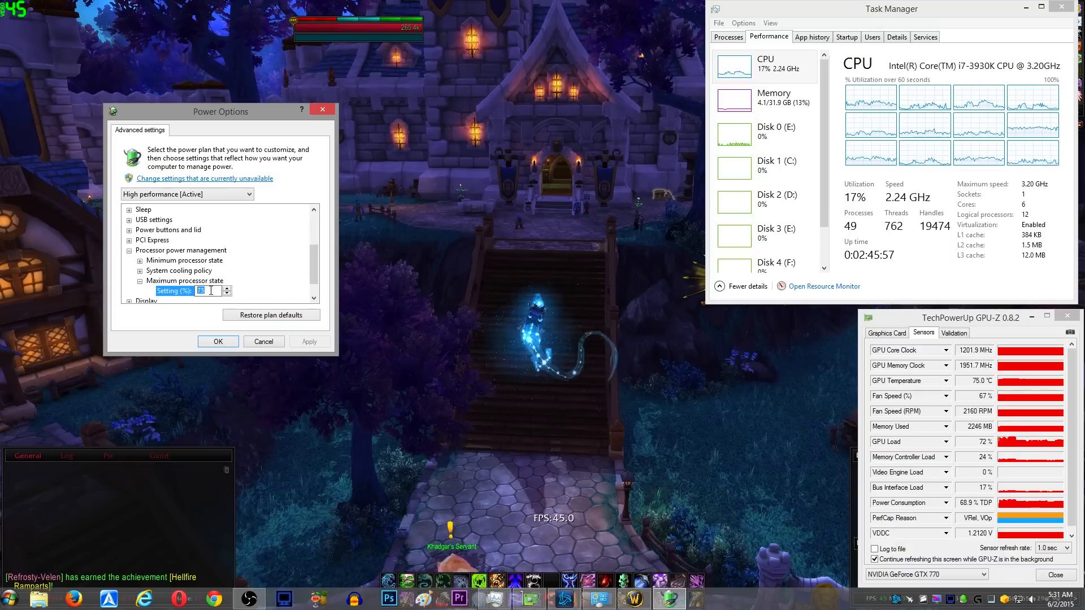
pyautogui.write('100')
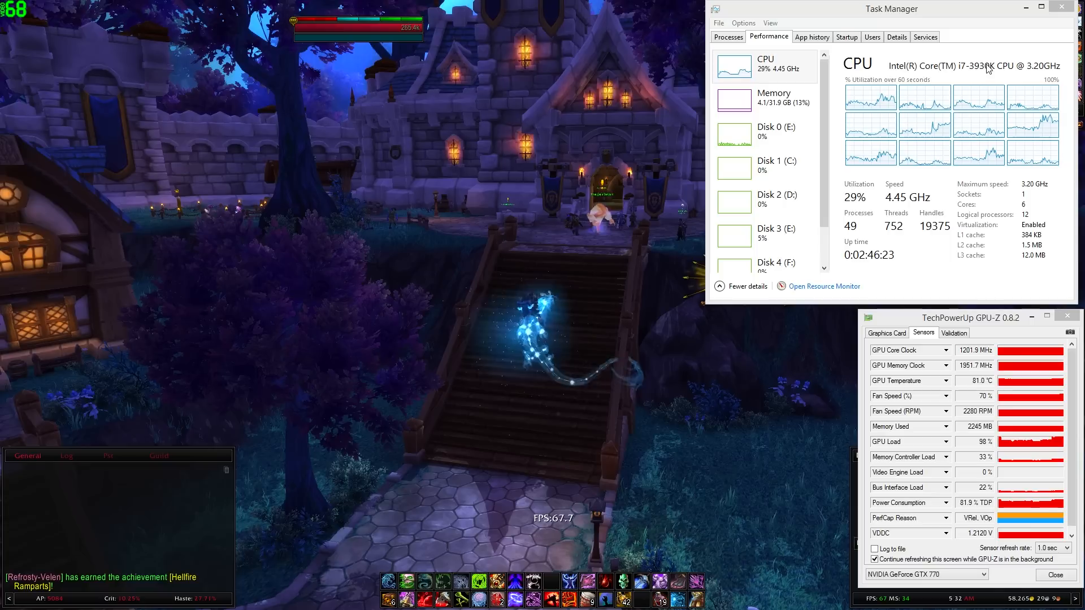
pyautogui.moveTo(977, 77)
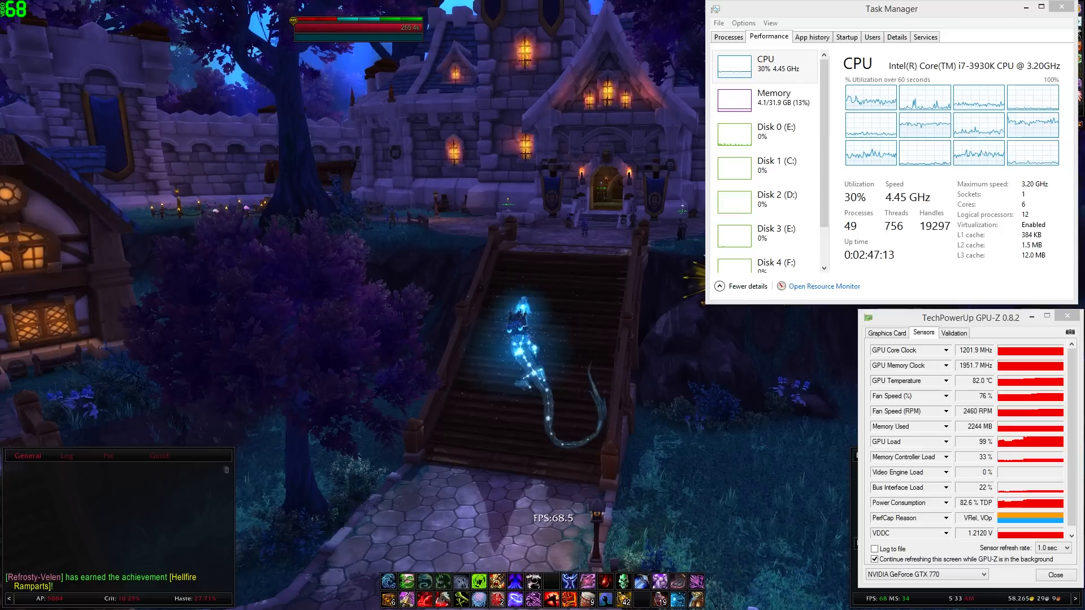
# - Launch MSI Afterburner from Start and position its window over the game scene
pyautogui.click(8, 599)
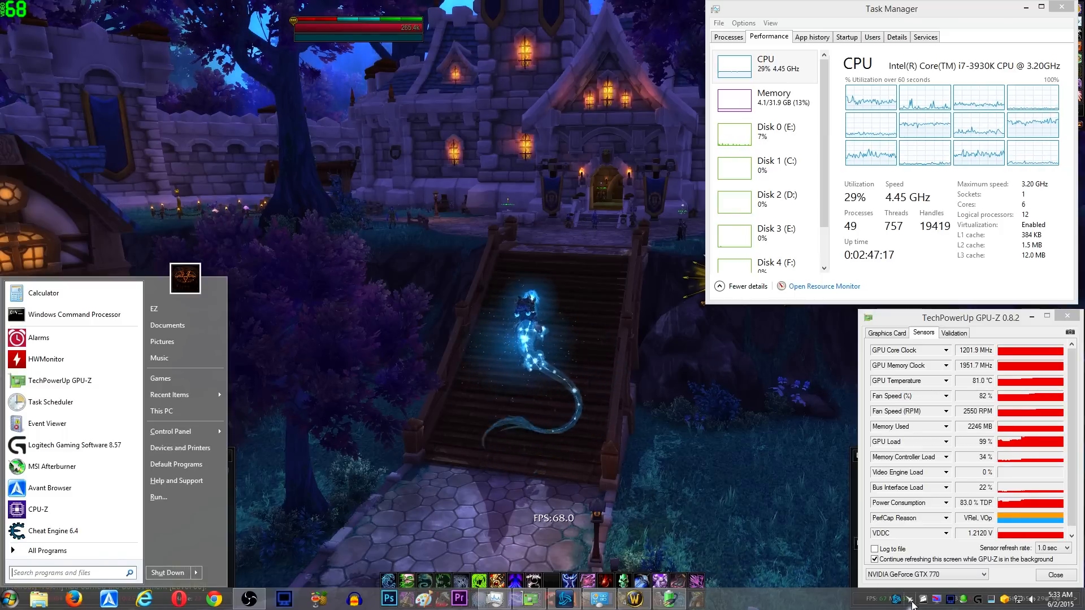
pyautogui.click(51, 466)
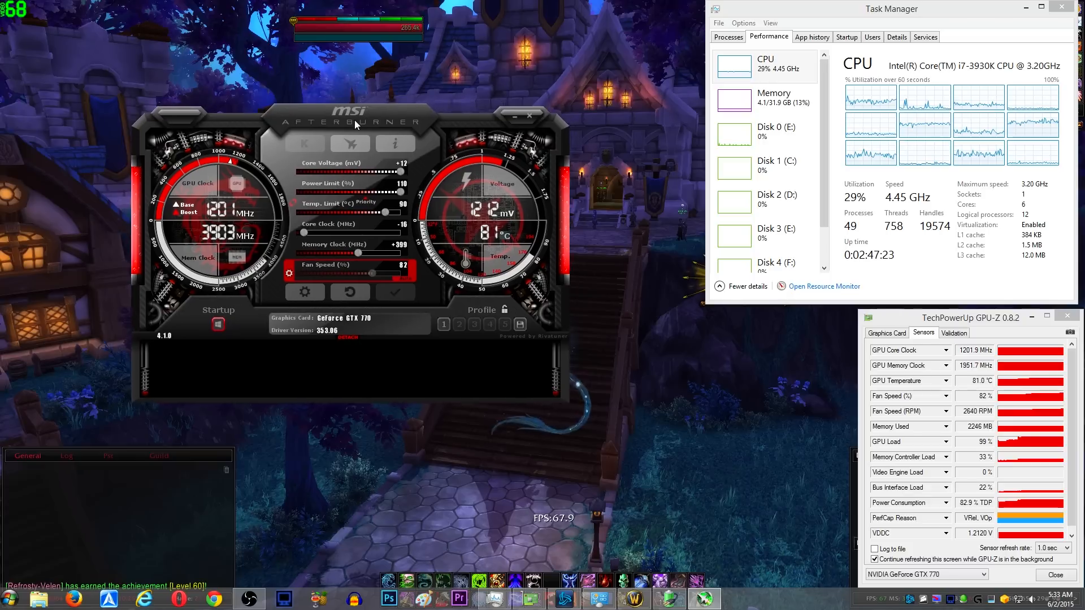
pyautogui.moveTo(346, 114); pyautogui.dragTo(297, 133)
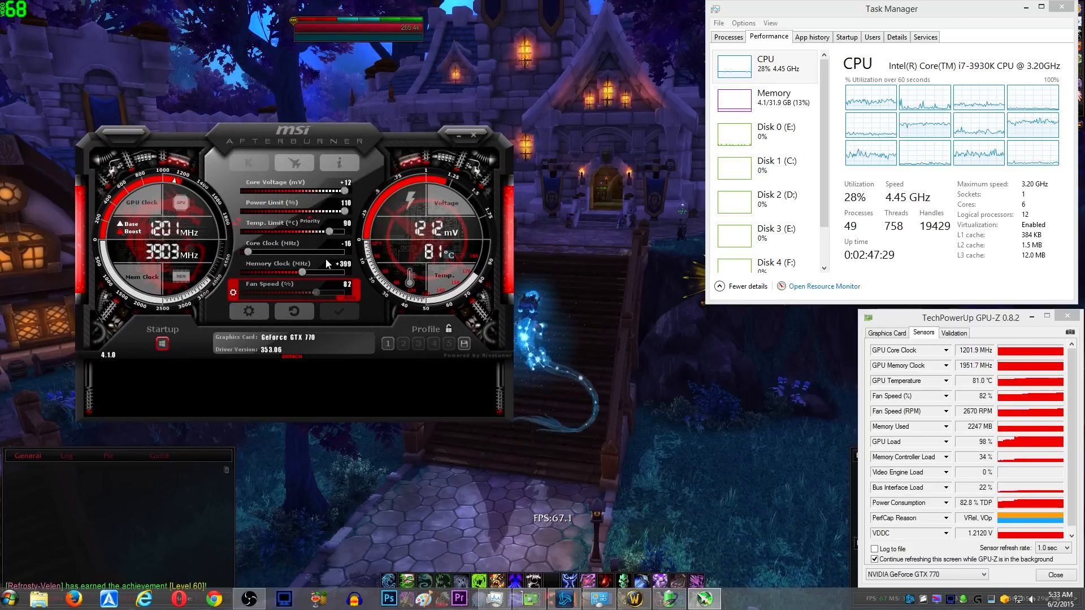
pyautogui.moveTo(304, 275)
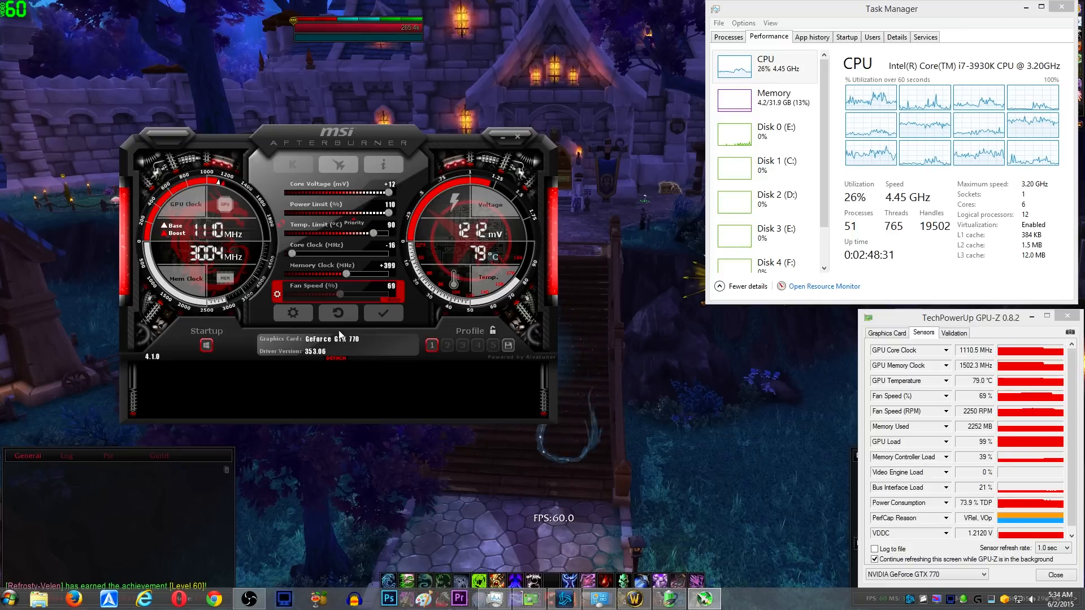
# - Reapply Afterburner's stock clock profile 1, then exit World of Warcraft via its game menu
pyautogui.click(430, 346)
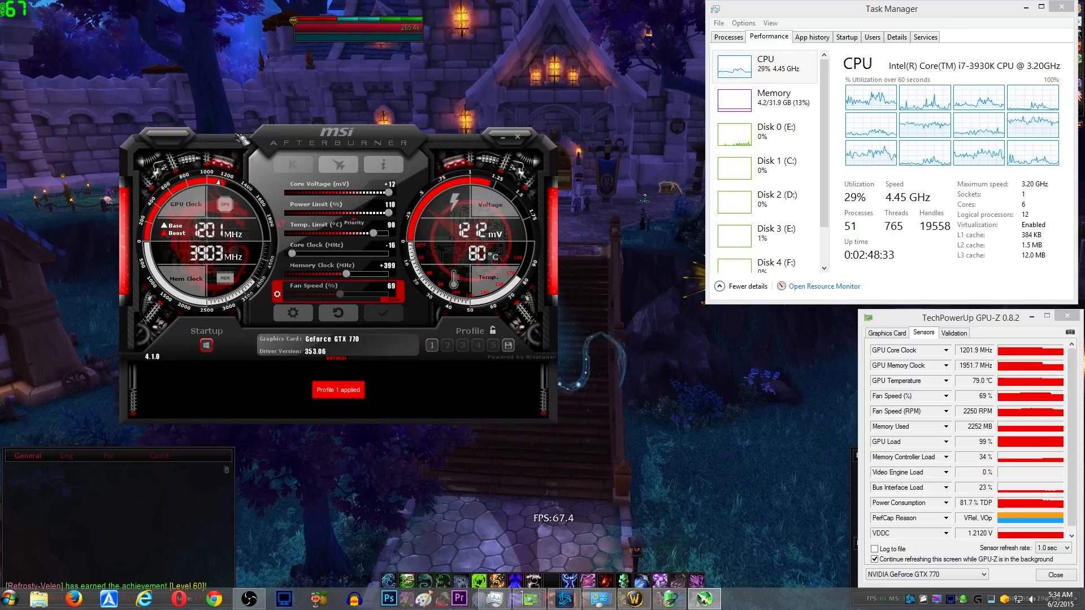
pyautogui.click(517, 136)
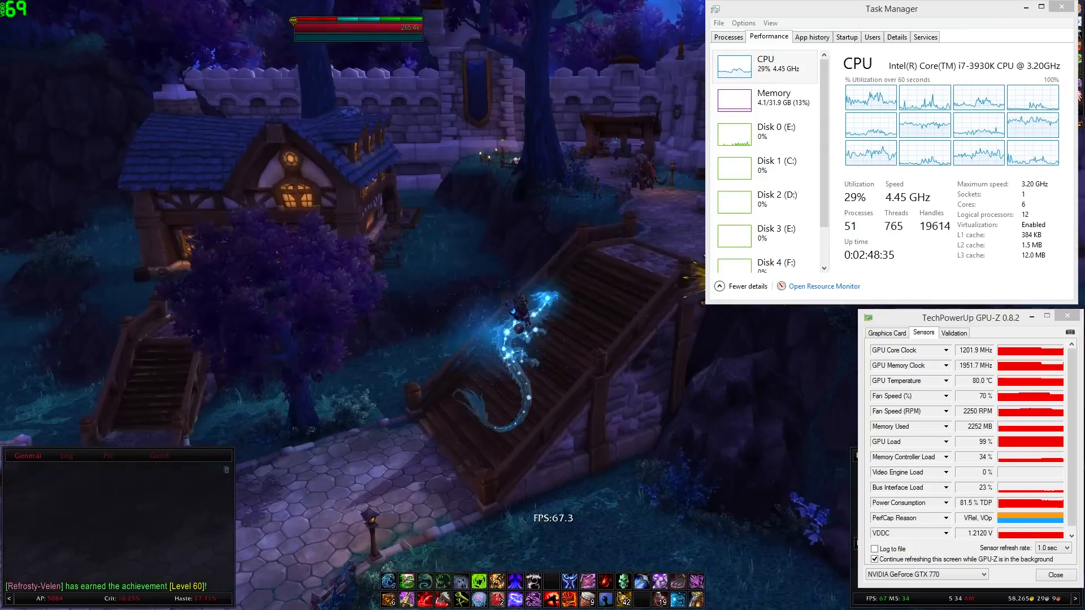
pyautogui.press('Escape')
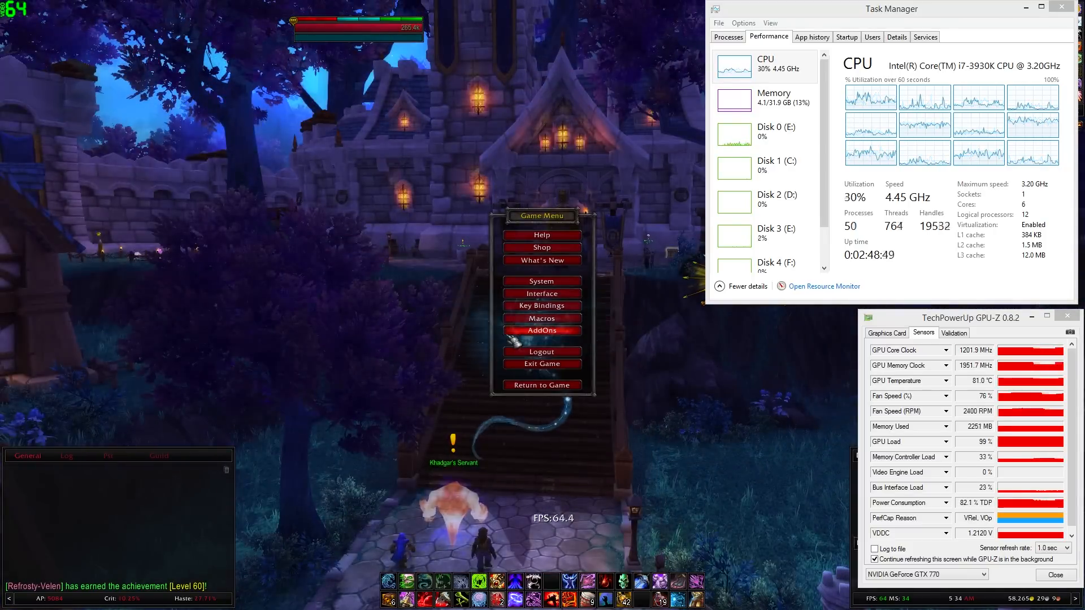
pyautogui.click(541, 386)
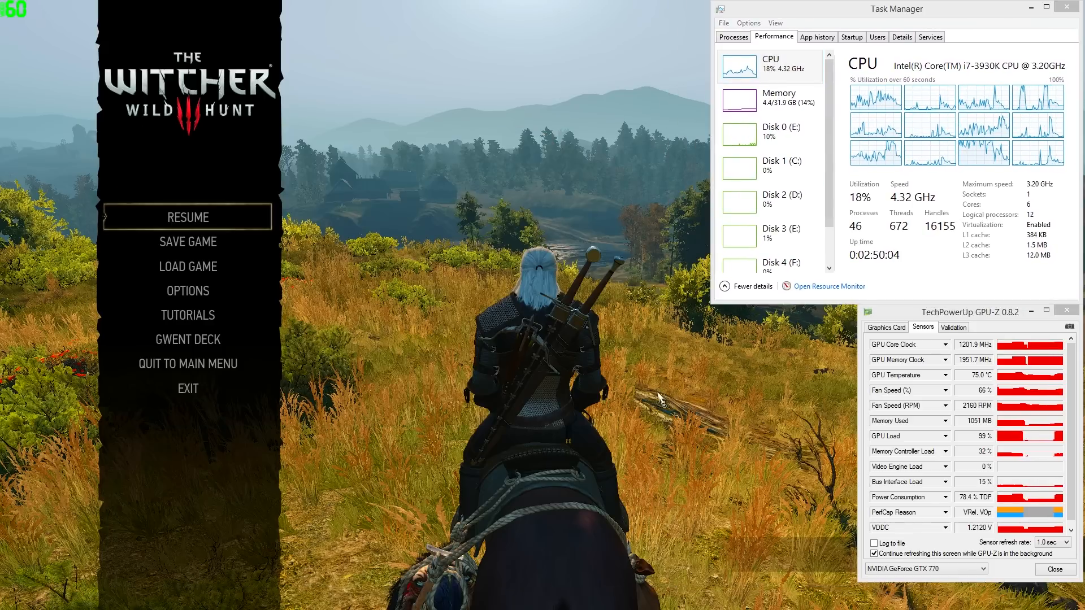
pyautogui.click(186, 217)
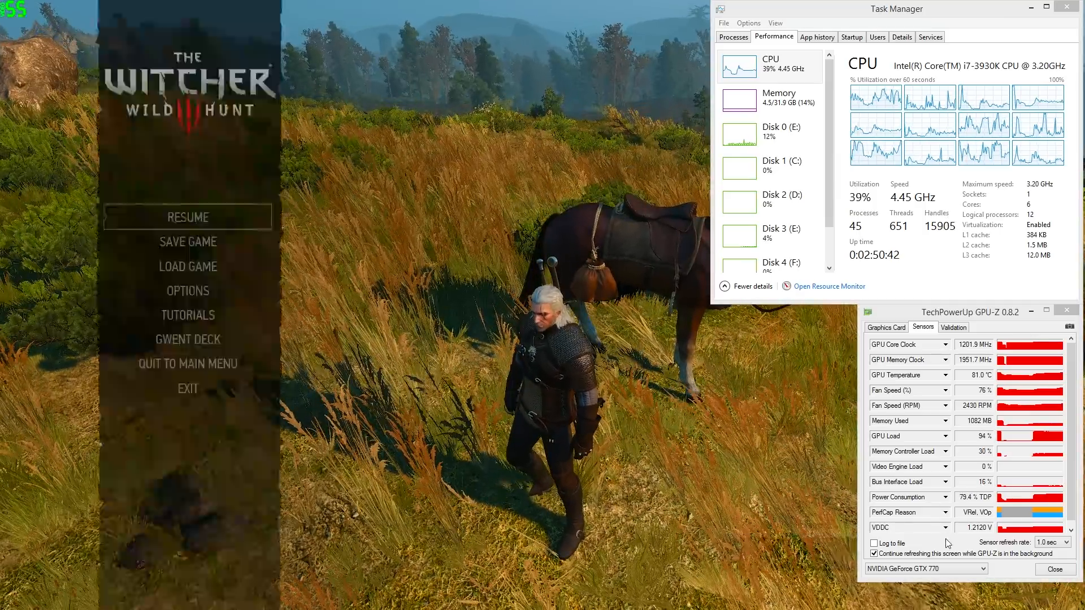
pyautogui.click(187, 290)
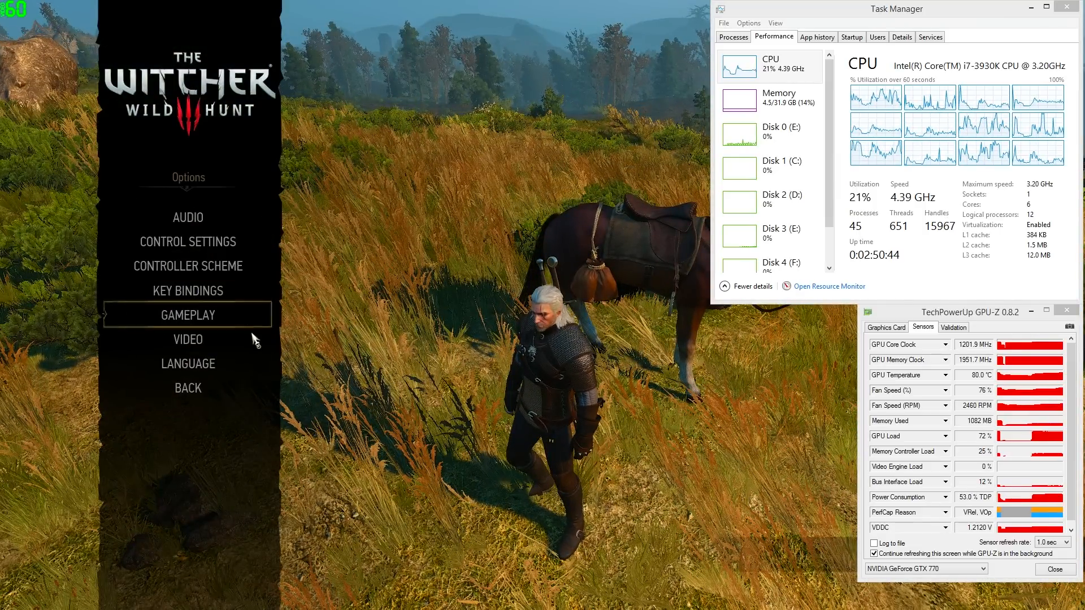
pyautogui.click(187, 339)
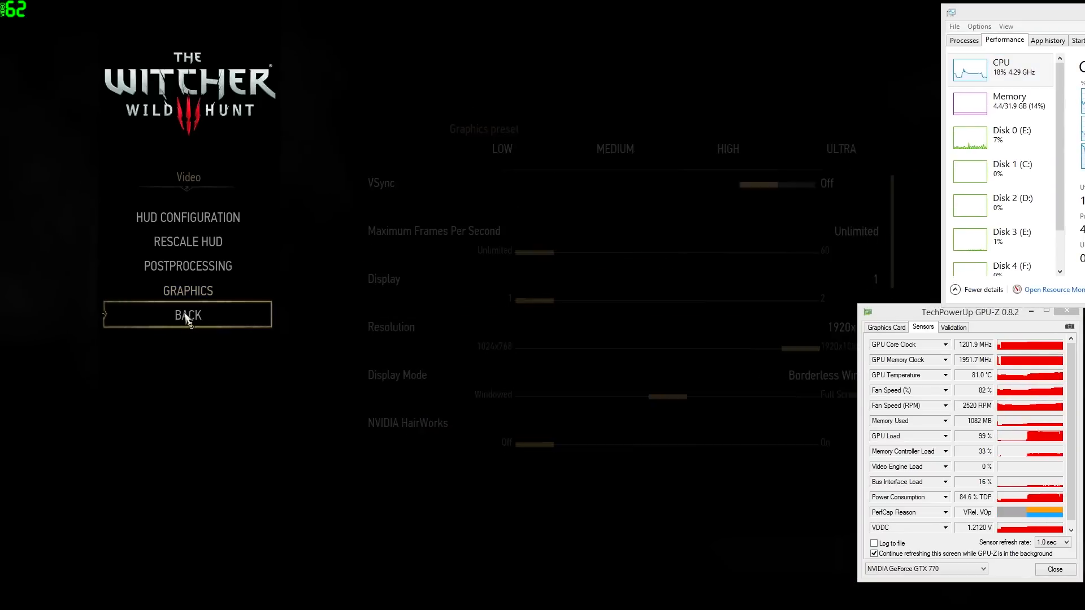
pyautogui.click(187, 316)
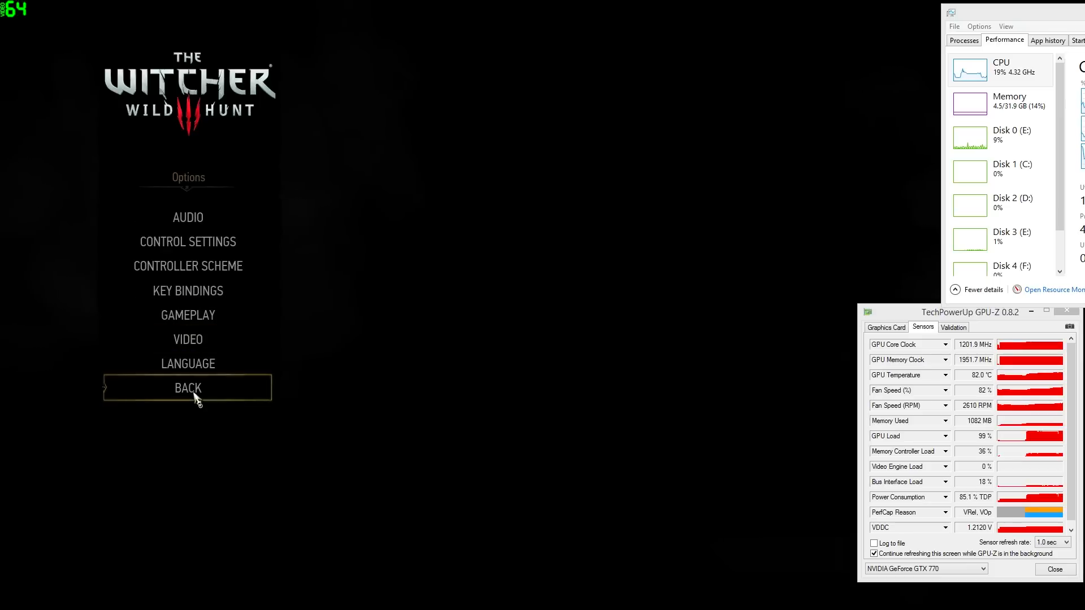
pyautogui.click(187, 387)
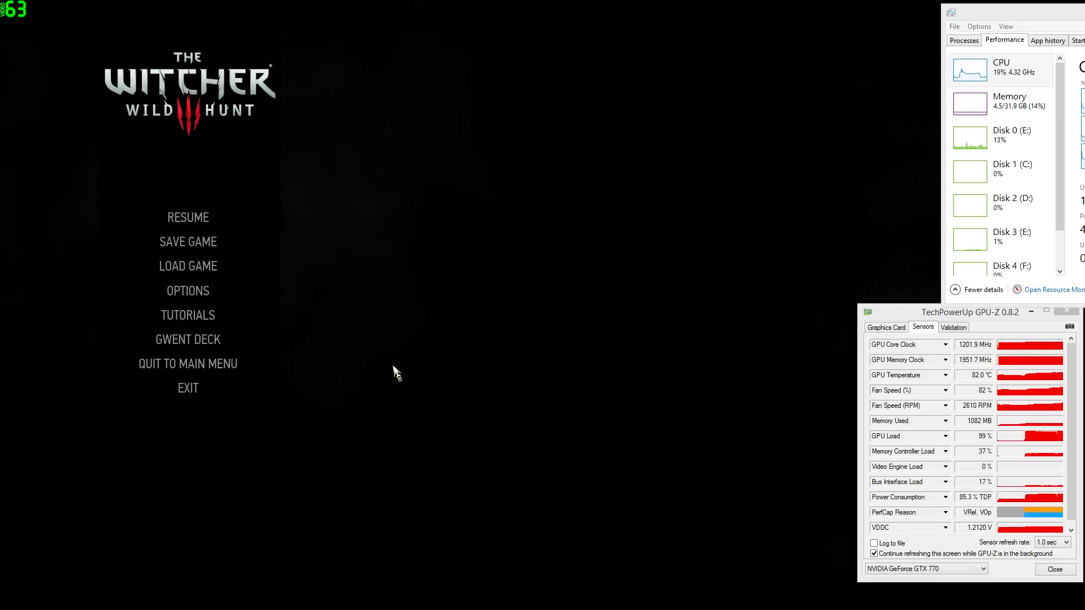
pyautogui.click(187, 217)
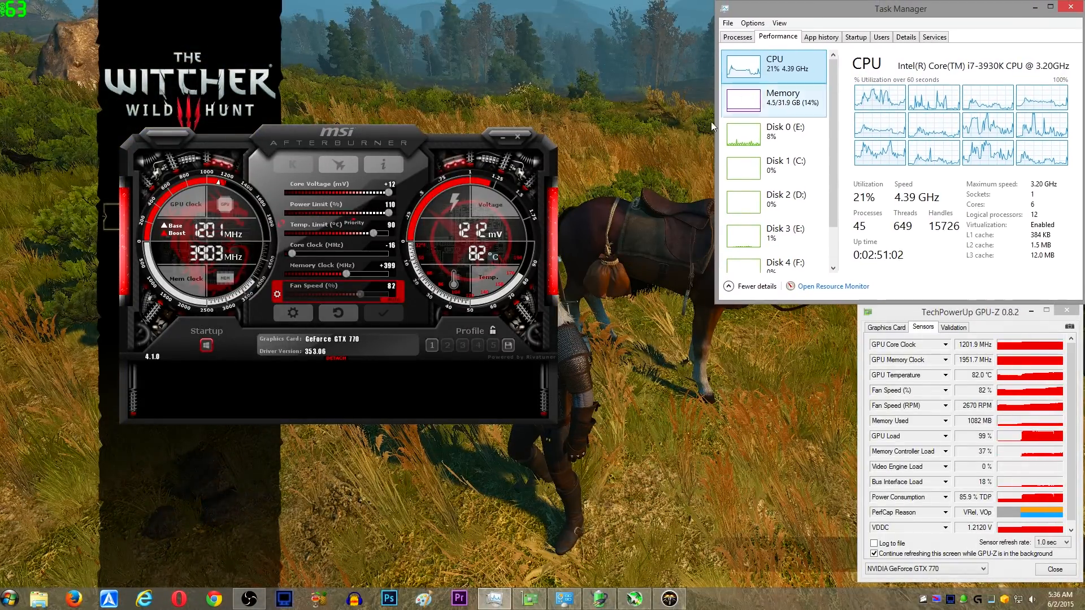
# - Bring up the Maximum processor state setting field for editing
pyautogui.click(517, 136)
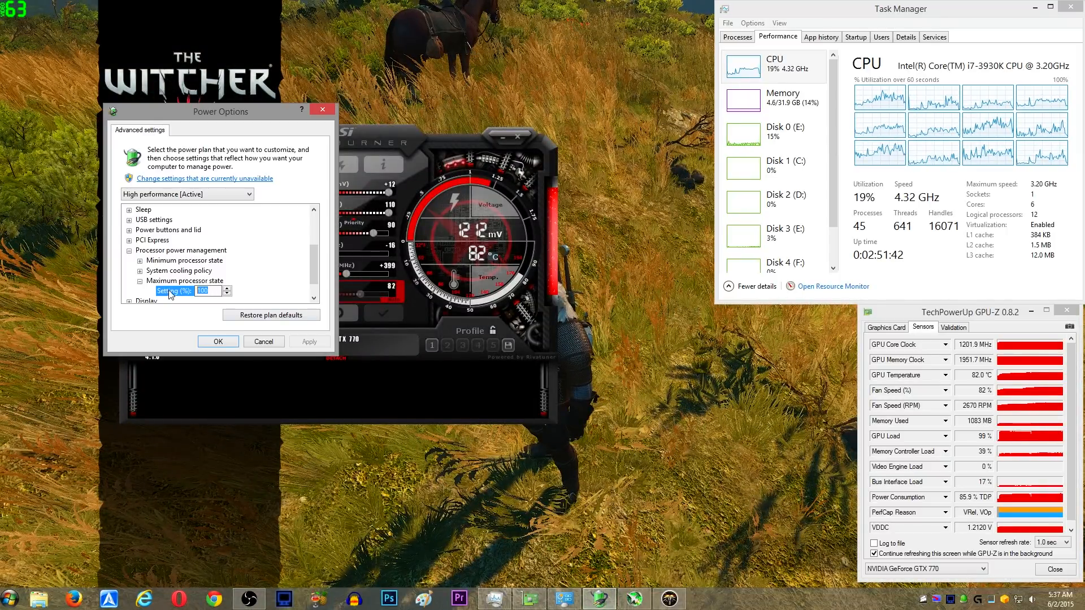
# - Replace the Maximum processor state value with 50% and apply it
pyautogui.click(310, 341)
pyautogui.write('50')
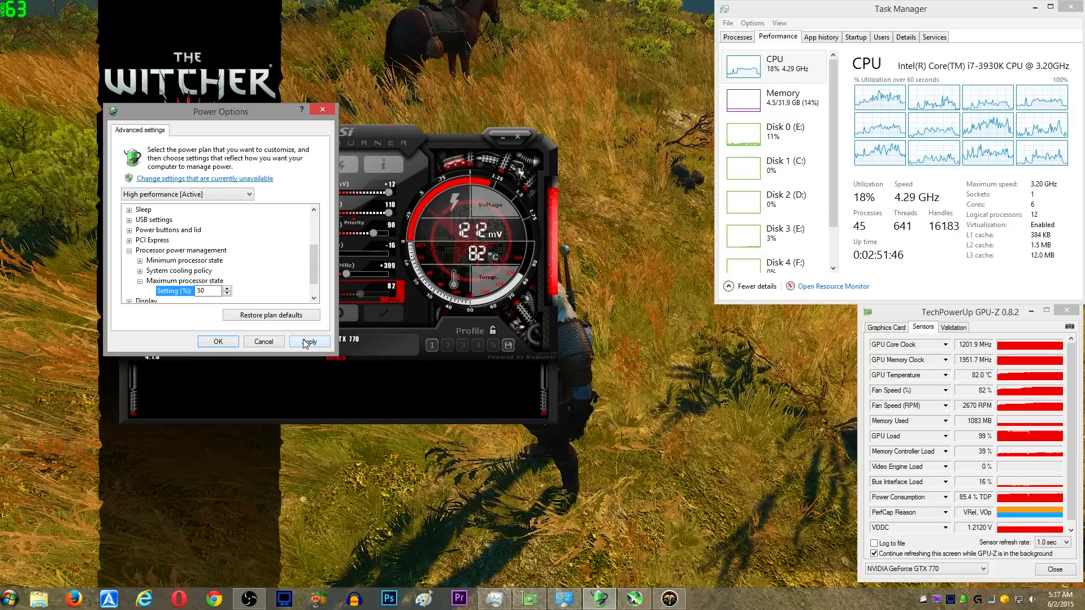
pyautogui.click(310, 341)
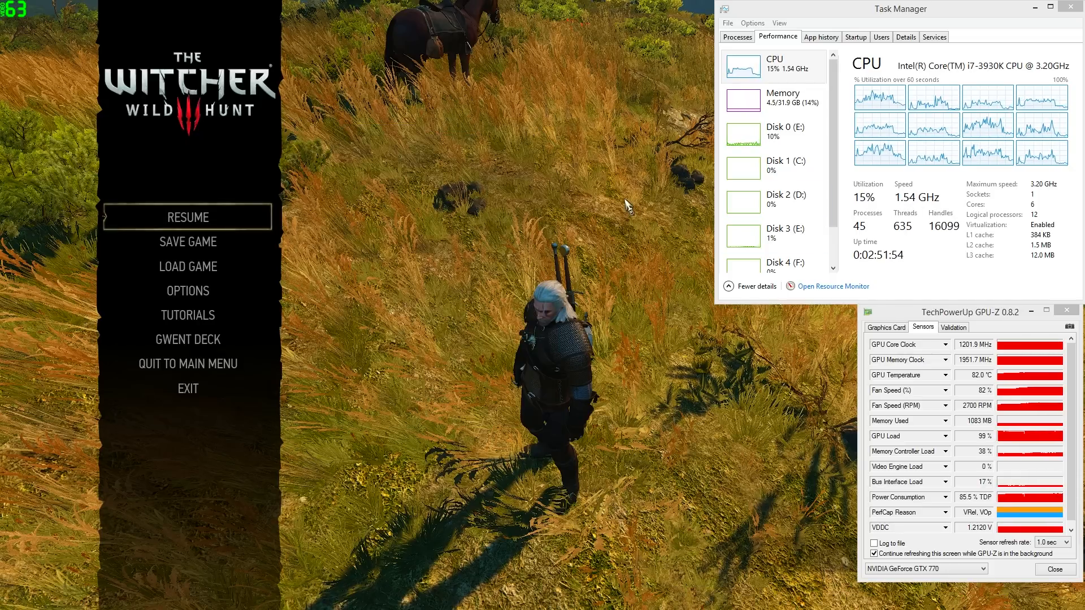
# - Resume The Witcher 3, then close Power Options leaving maximum processor state at 100%
pyautogui.click(186, 217)
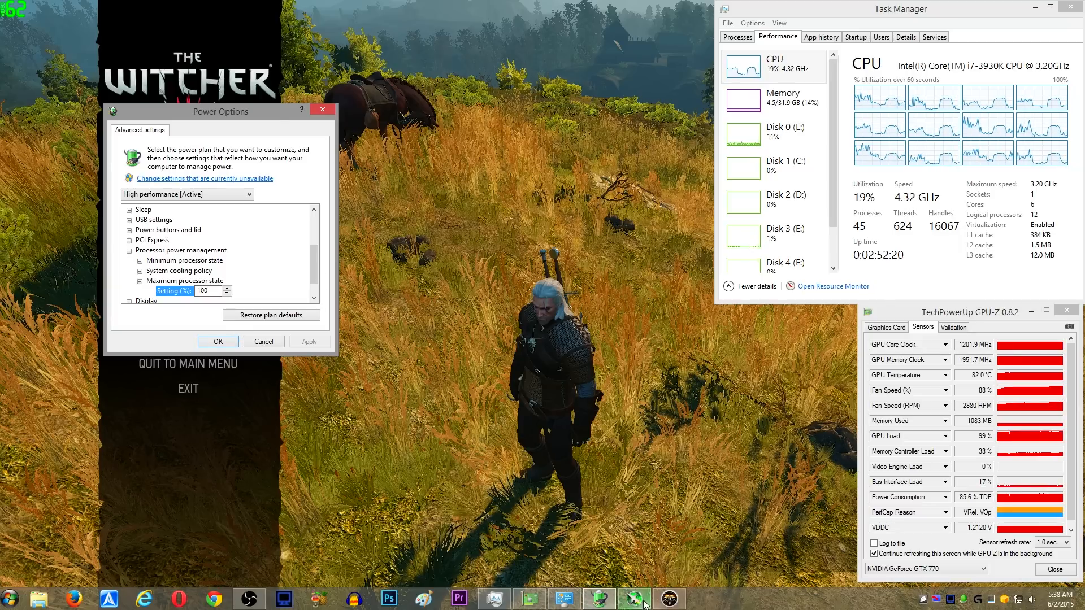
pyautogui.click(634, 599)
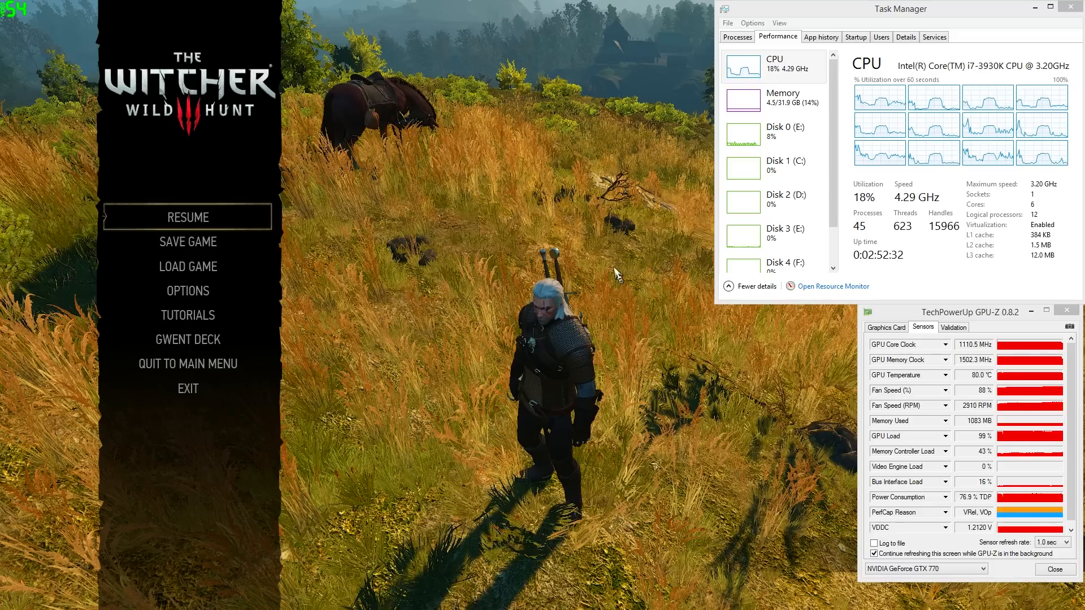
# - Reset the graphics card to stock core and memory clocks in MSI Afterburner
pyautogui.click(186, 217)
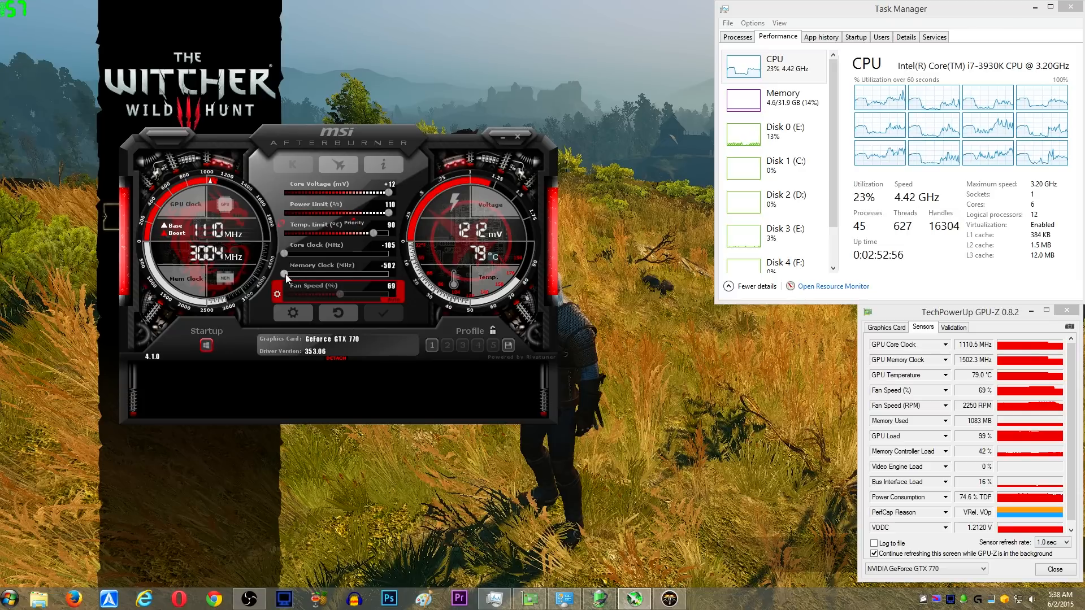
pyautogui.click(431, 344)
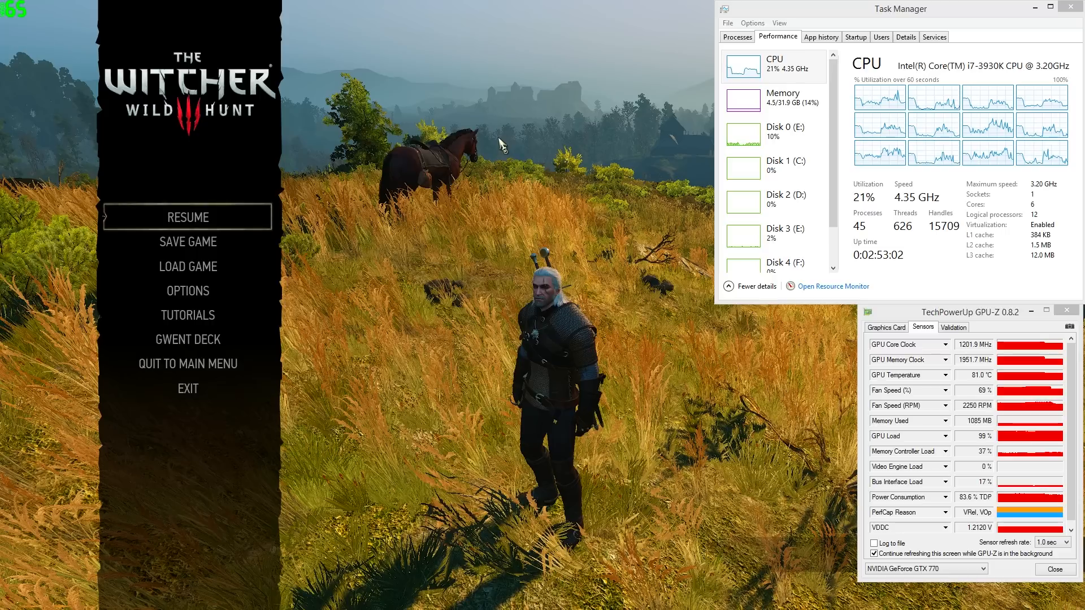
pyautogui.moveTo(522, 220)
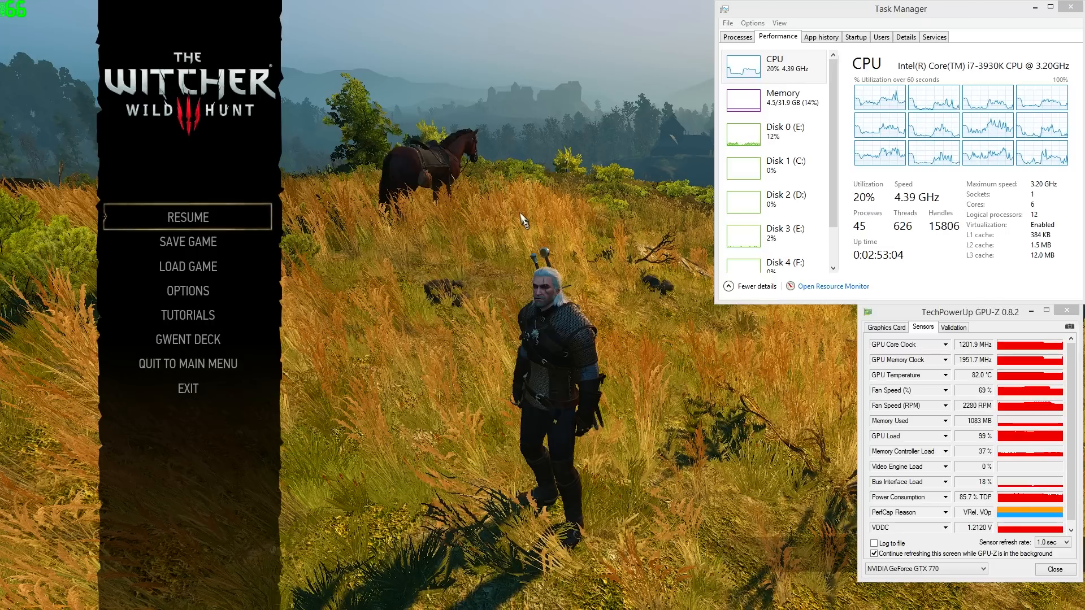
pyautogui.moveTo(187, 290)
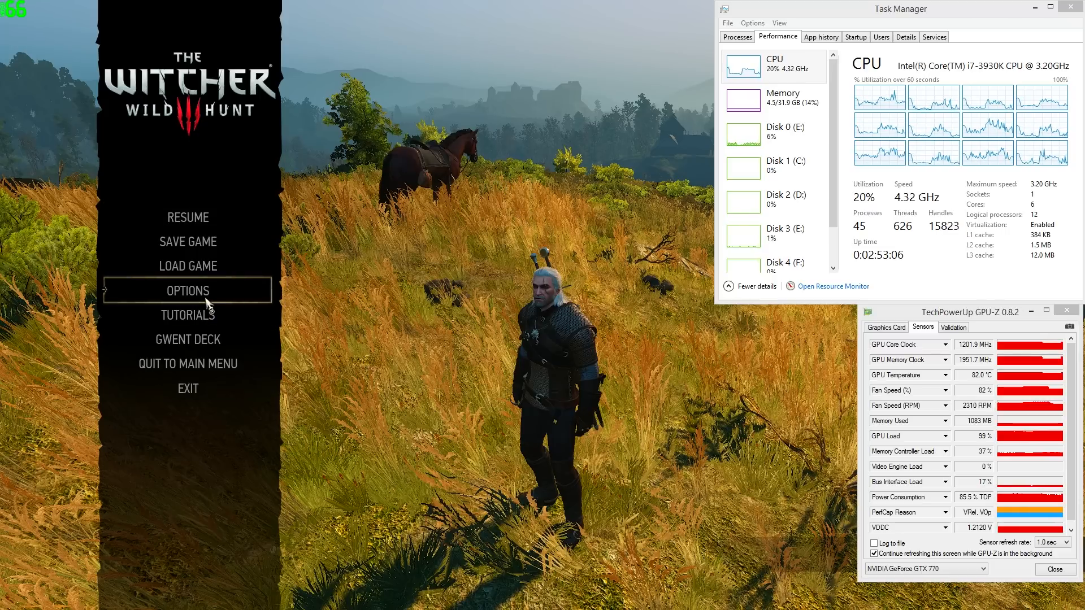
# - Go from the pause menu through Options and Video to the Graphics settings
pyautogui.click(186, 290)
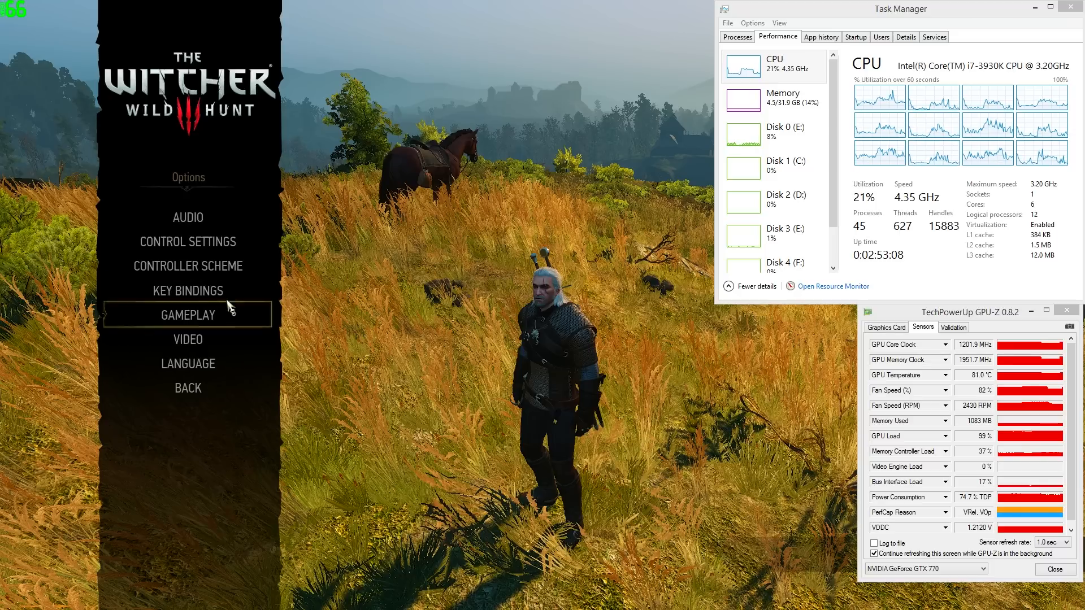
pyautogui.click(186, 339)
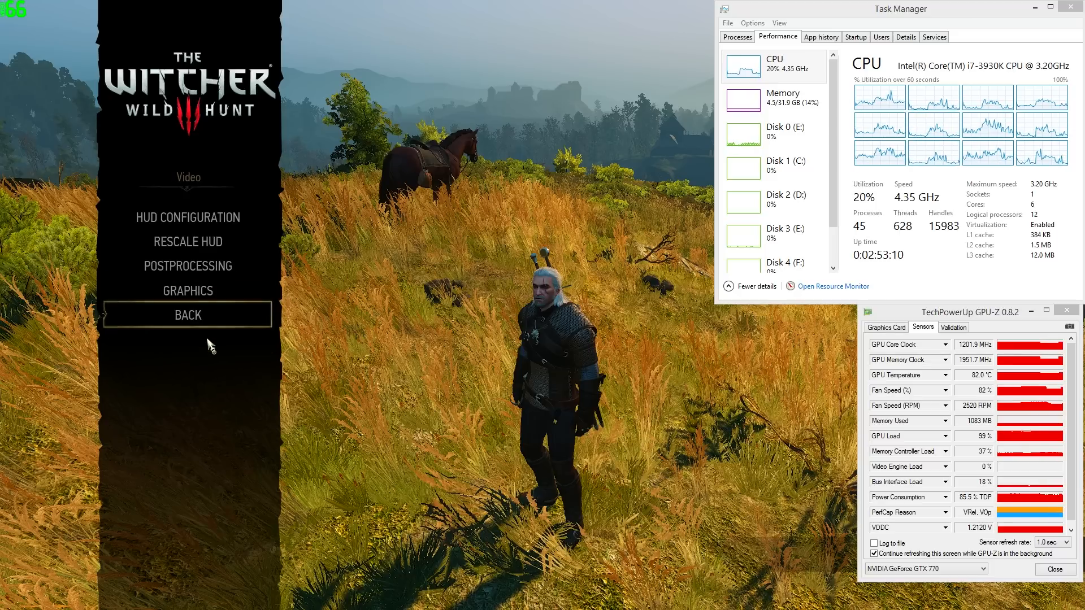
pyautogui.moveTo(205, 290)
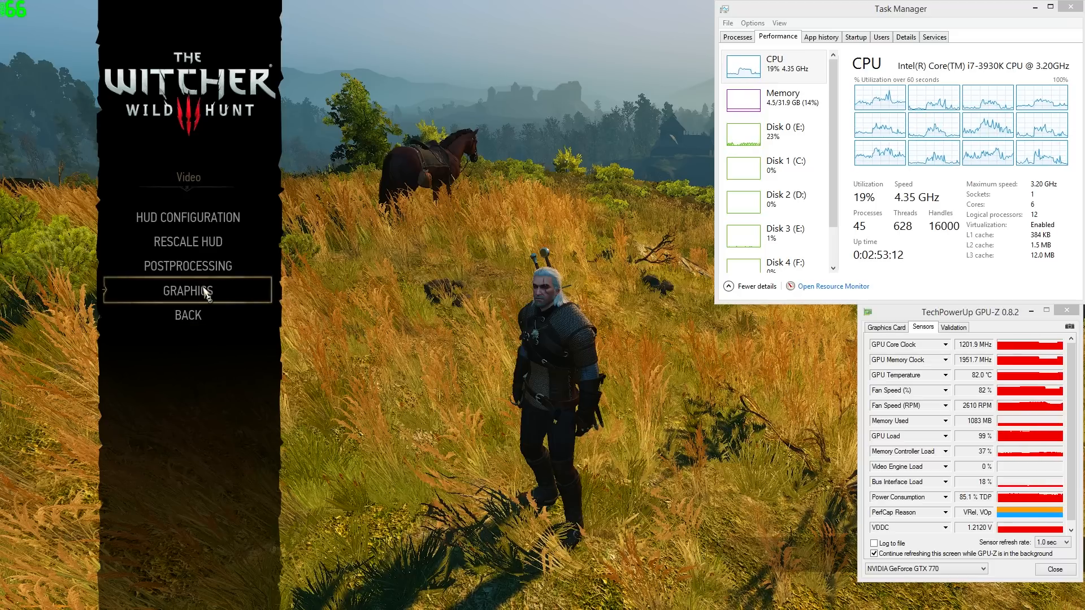
pyautogui.click(186, 291)
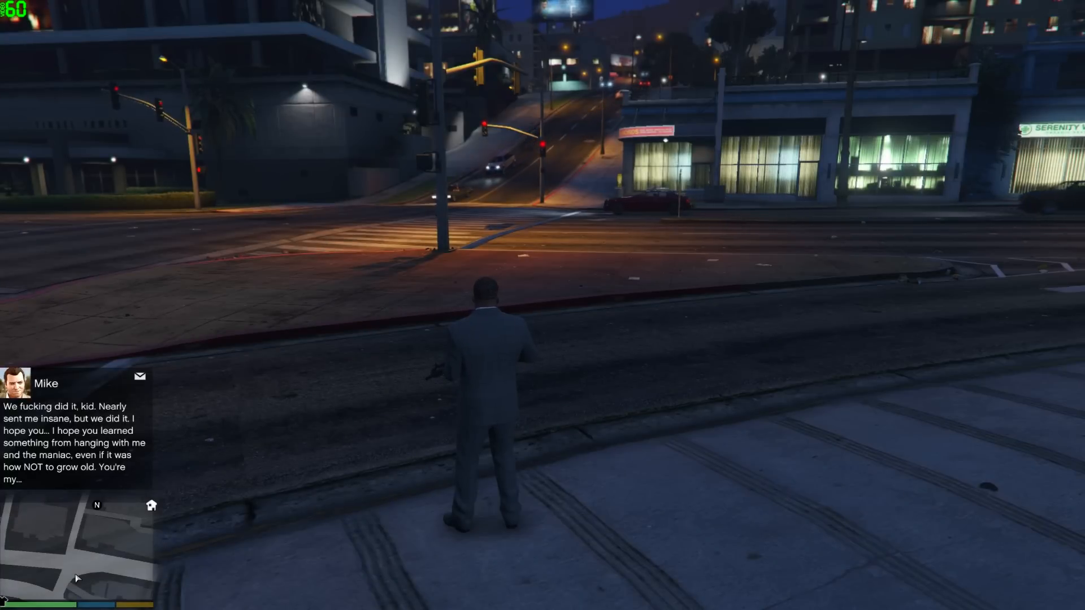
pyautogui.moveTo(542, 305)
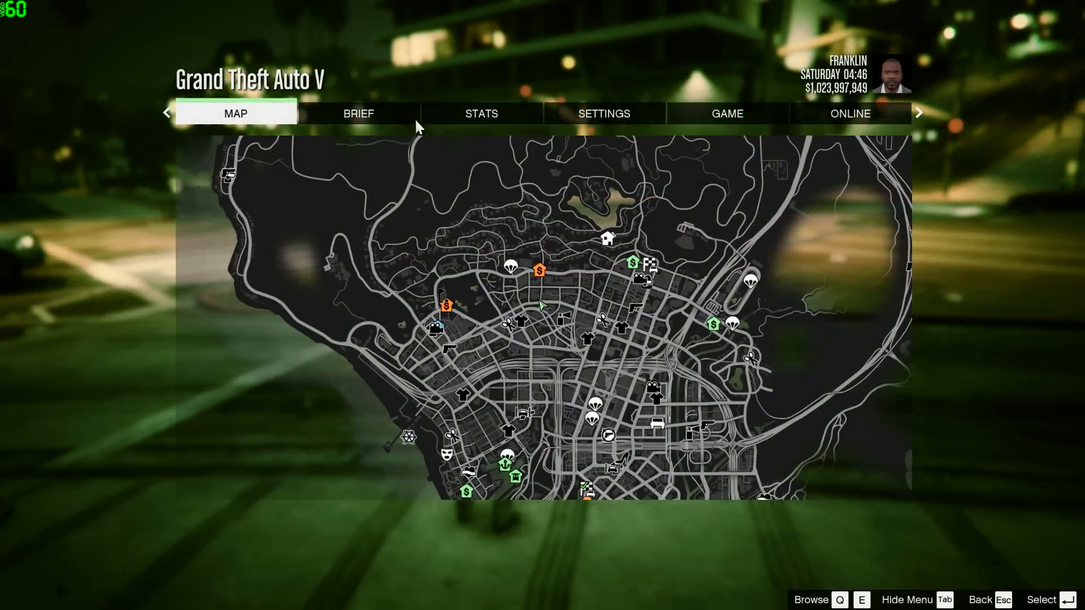
# - Switch VSync to Off in Grand Theft Auto V's Graphics settings
pyautogui.click(602, 113)
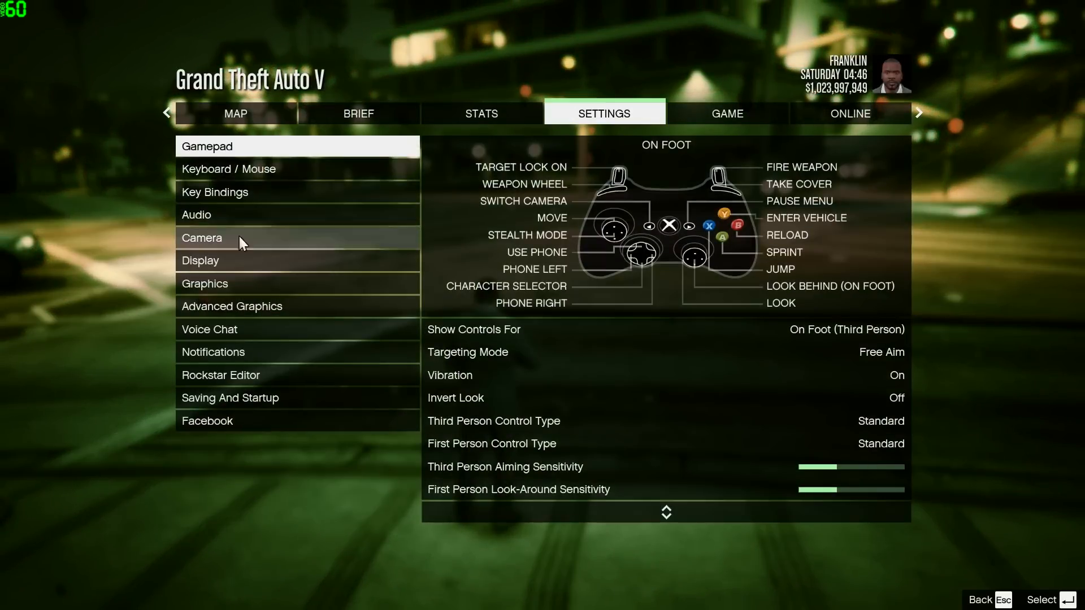
pyautogui.click(204, 284)
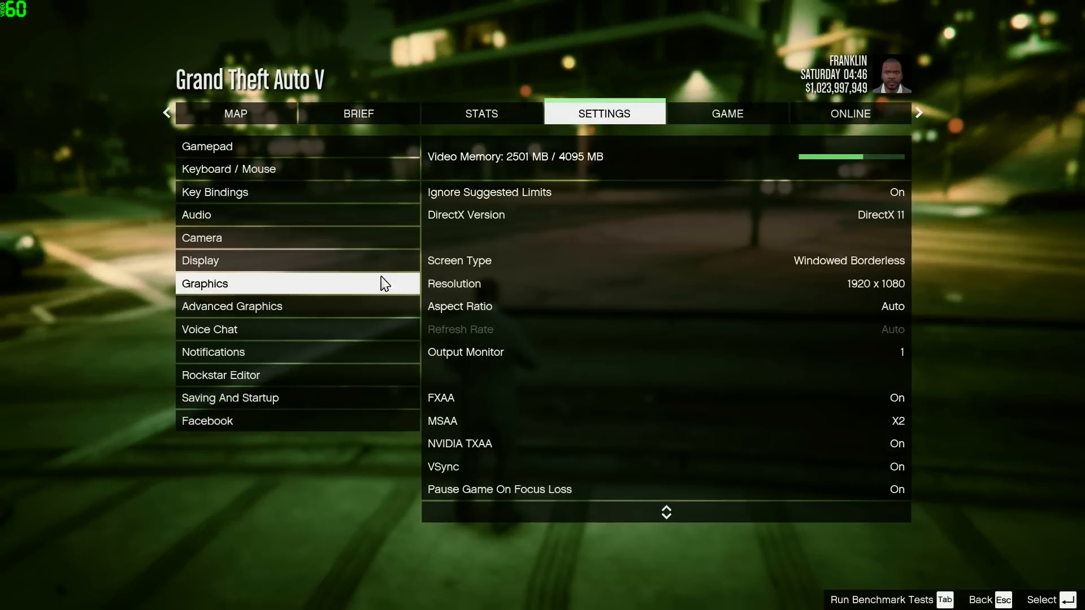
pyautogui.moveTo(797, 248)
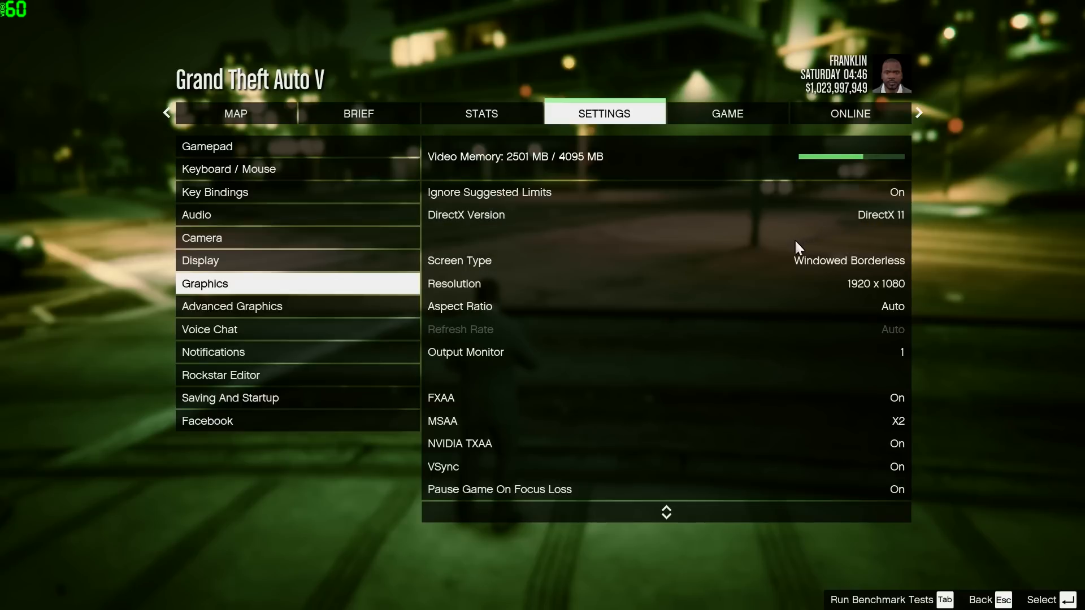
pyautogui.moveTo(733, 335)
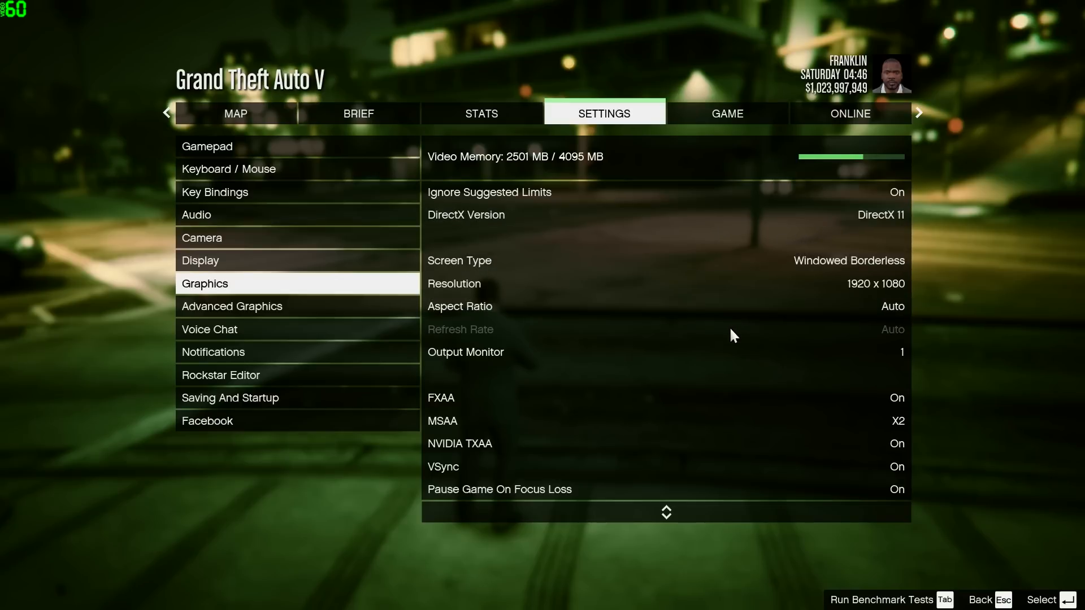
pyautogui.moveTo(837, 470)
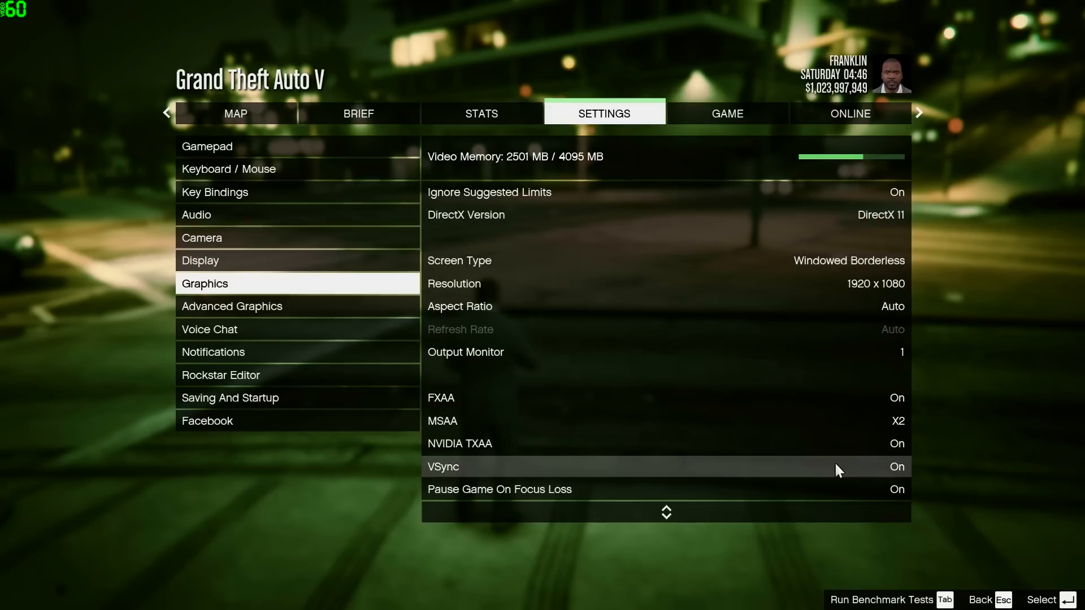
pyautogui.click(889, 466)
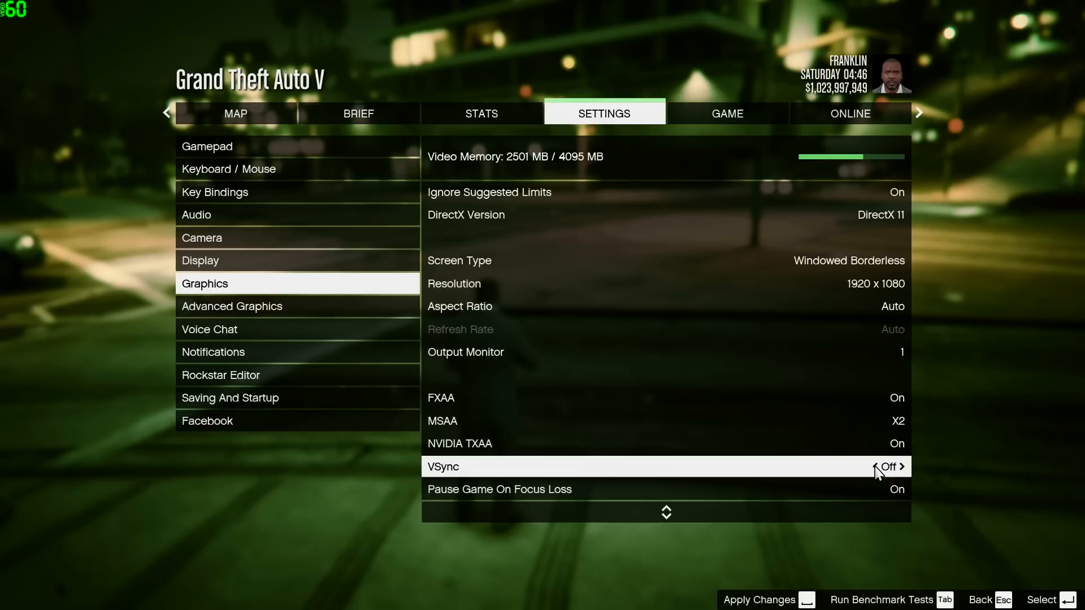
pyautogui.moveTo(877, 463)
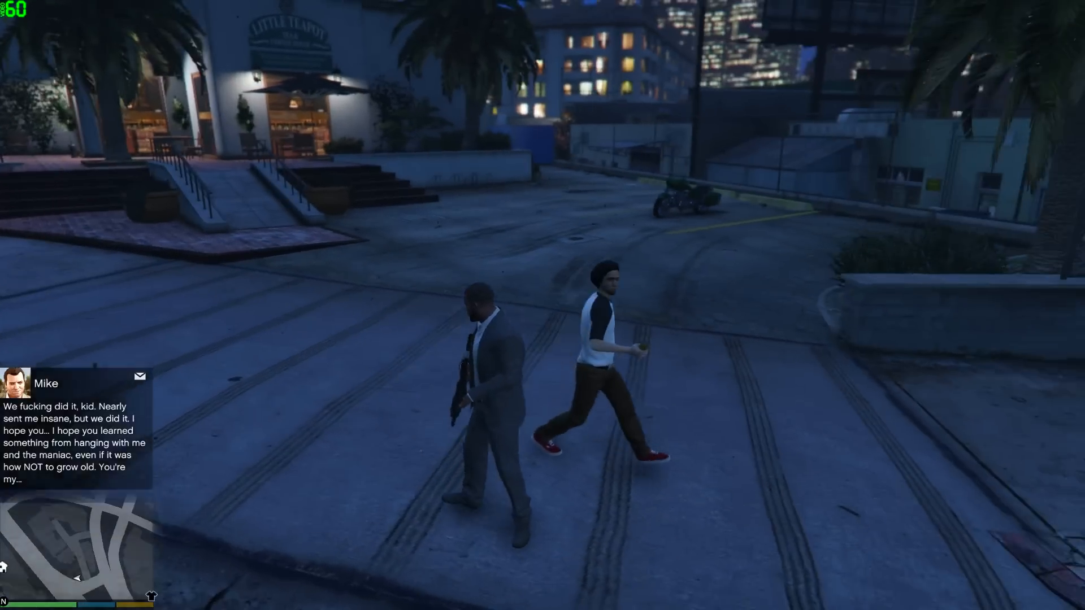
pyautogui.press('w')
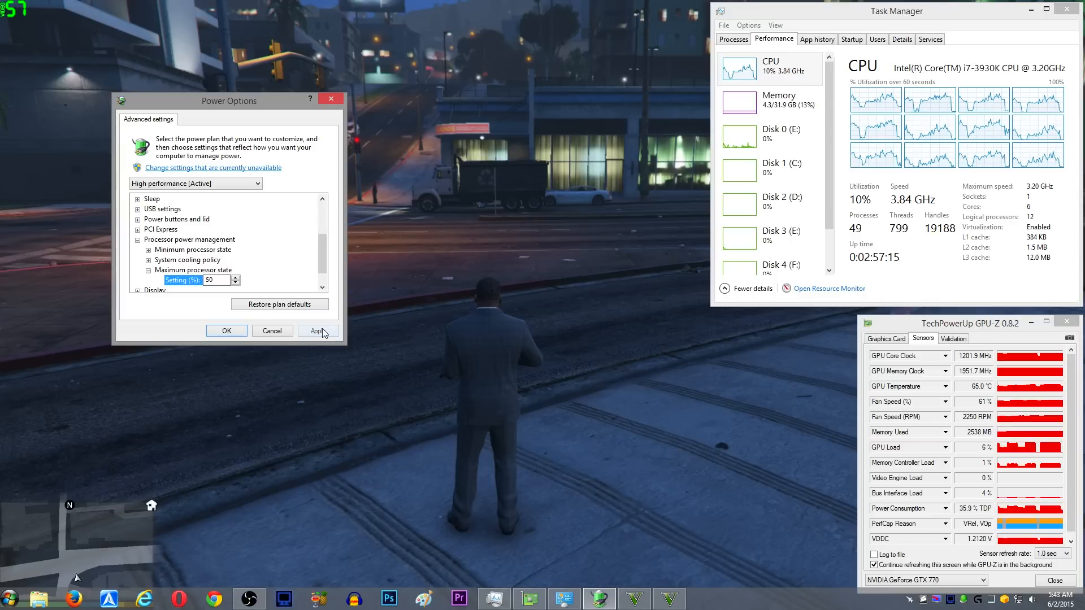
# - Apply the 50% maximum processor state cap and close Power Options
pyautogui.click(317, 331)
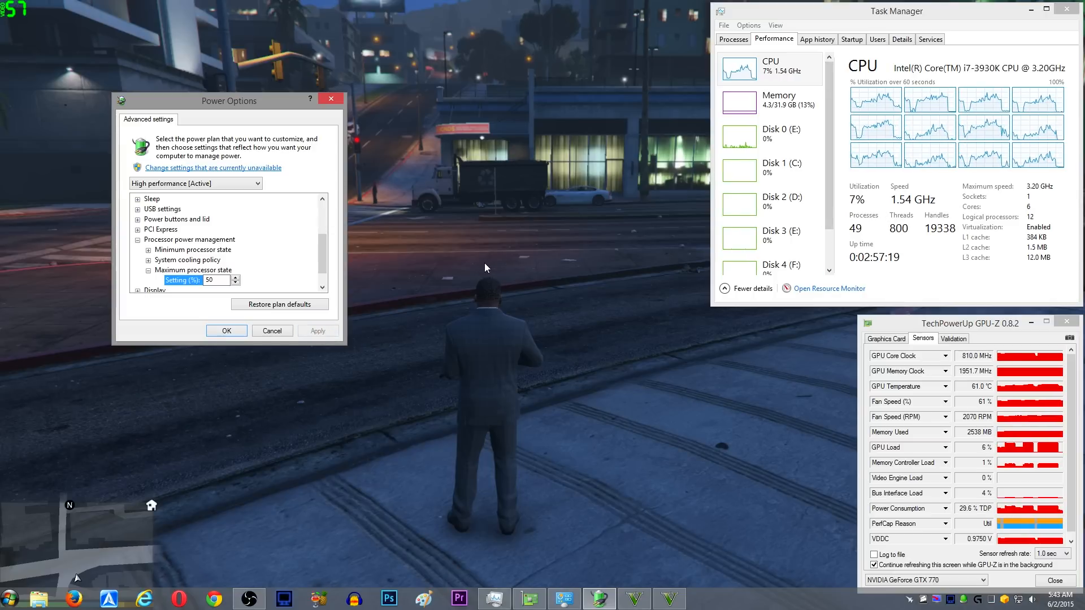
pyautogui.click(226, 331)
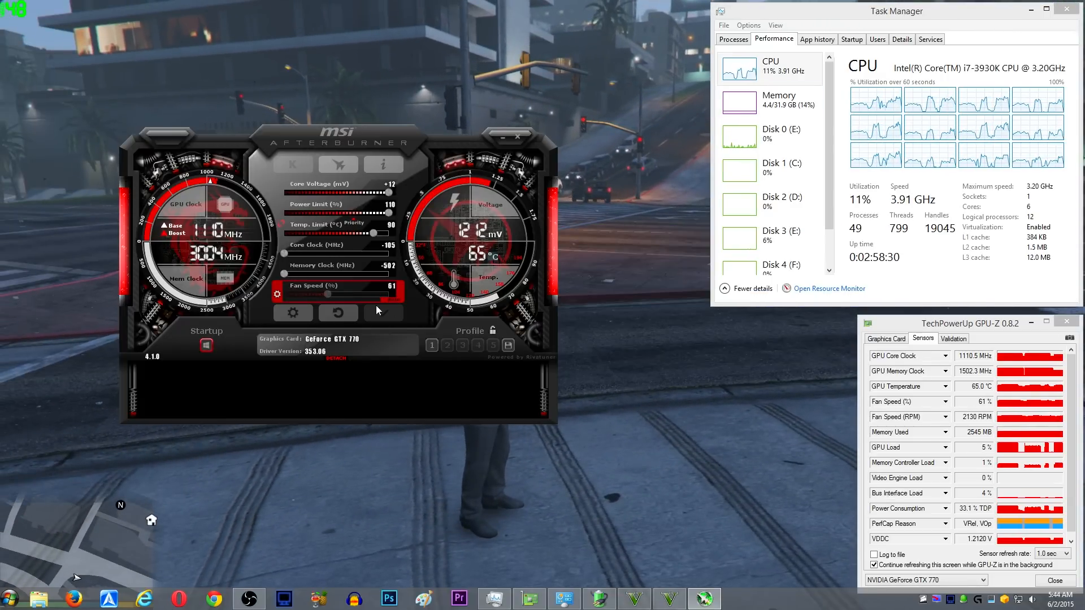
# - Apply lowered core and memory clock offsets to the GTX 770 in MSI Afterburner
pyautogui.click(431, 345)
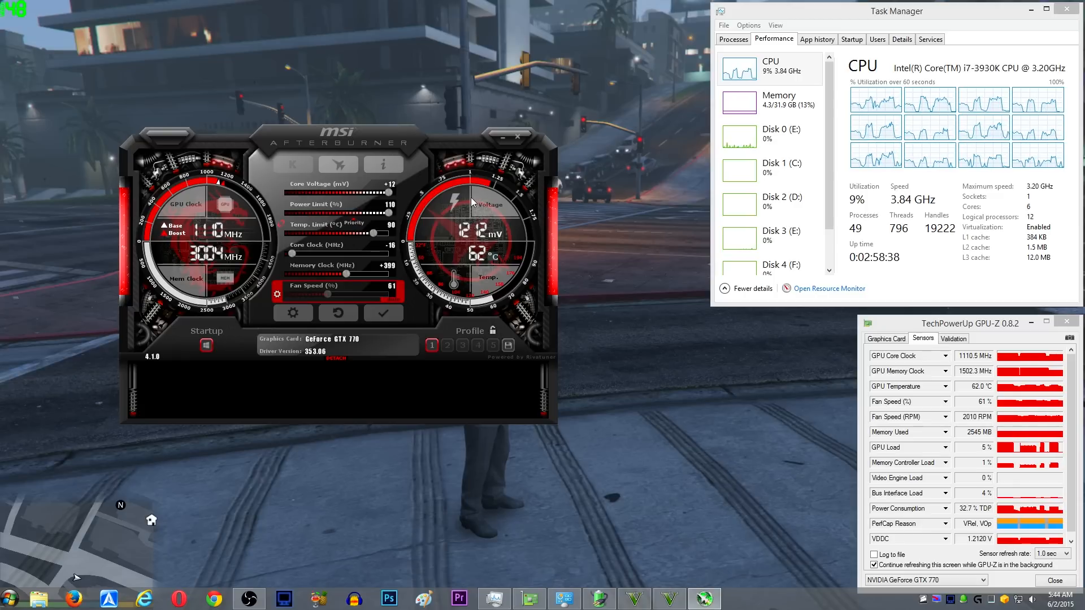
pyautogui.click(432, 346)
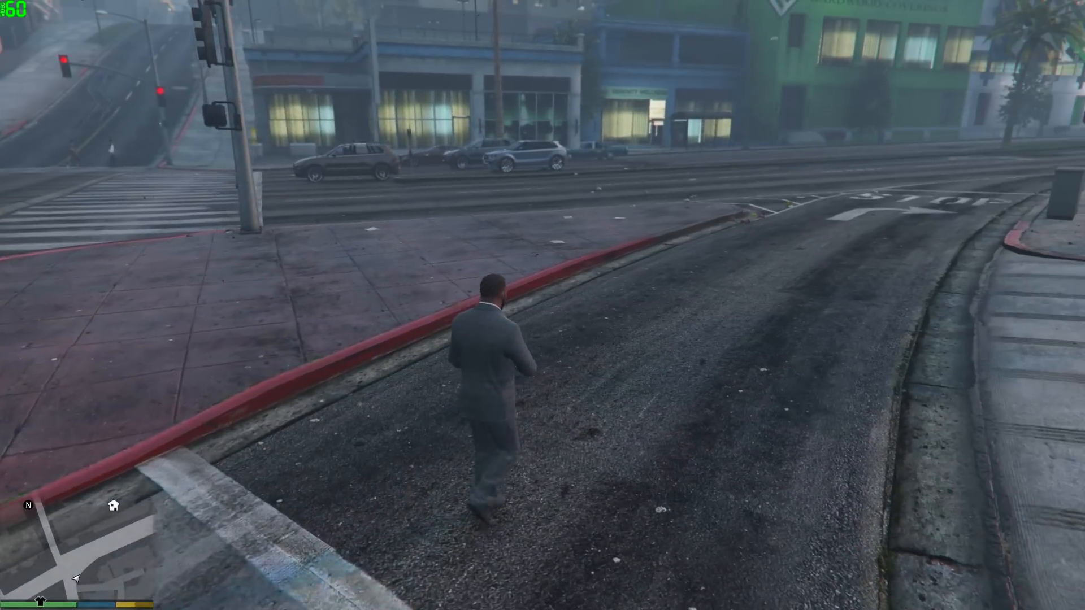
# - Run Franklin along the street while the frame counter holds at 60 FPS
pyautogui.press('w')
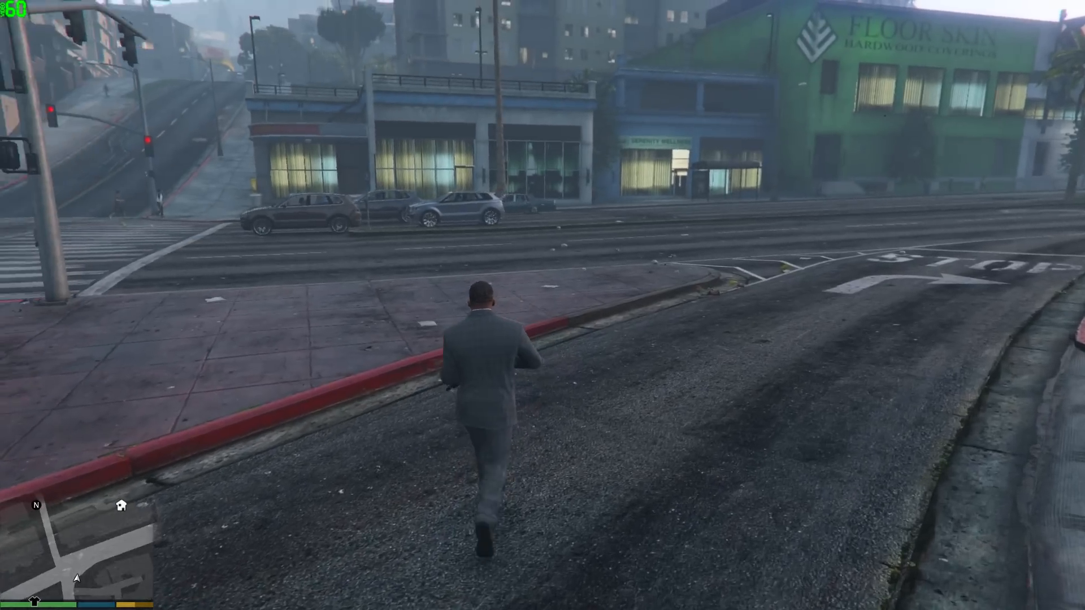